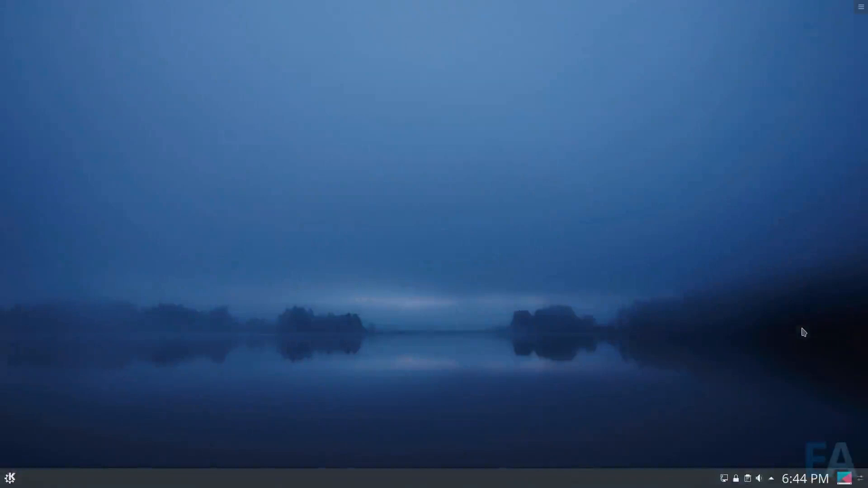
{"action": "mouse_move", "coordinate": [40, 412]}
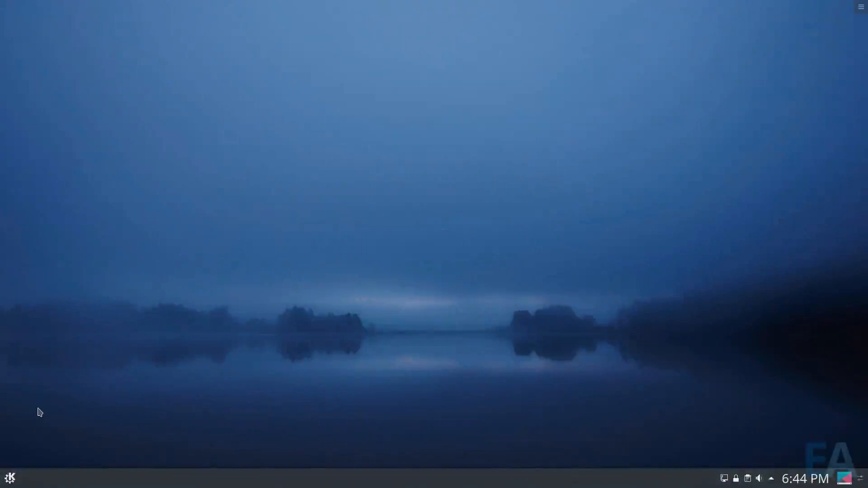
{"action": "mouse_move", "coordinate": [52, 387]}
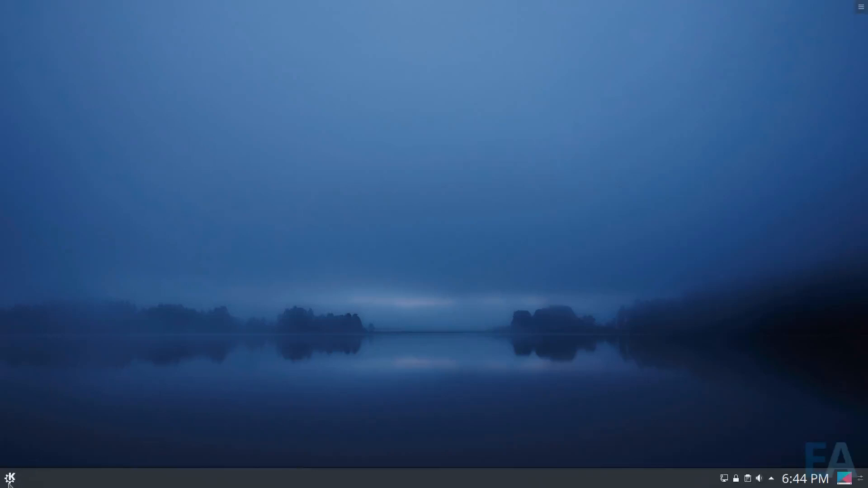
{"action": "mouse_move", "coordinate": [377, 441]}
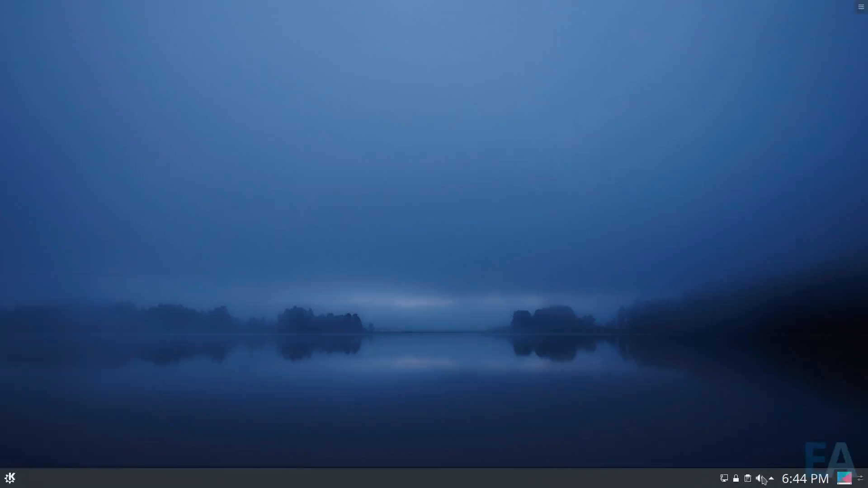
{"action": "mouse_move", "coordinate": [475, 435]}
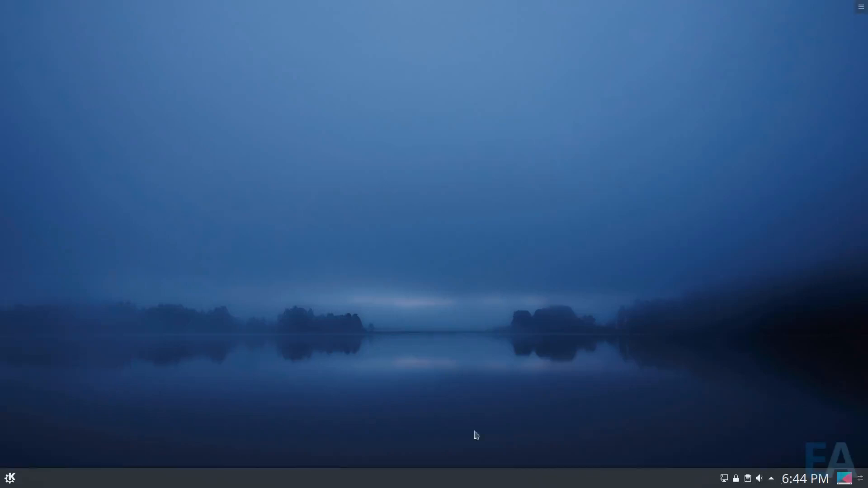
Minimize Firefox and Dolphin so only Discover remains on the desktop.
{"action": "left_click", "coordinate": [9, 478]}
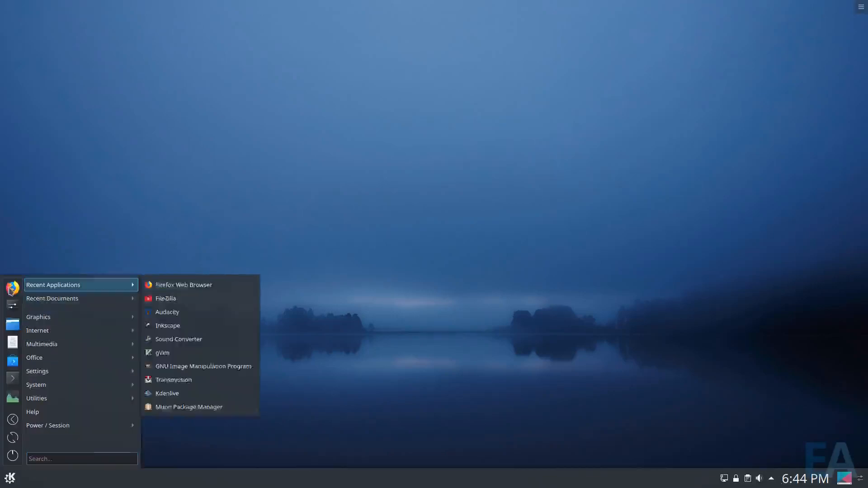
{"action": "mouse_move", "coordinate": [61, 344]}
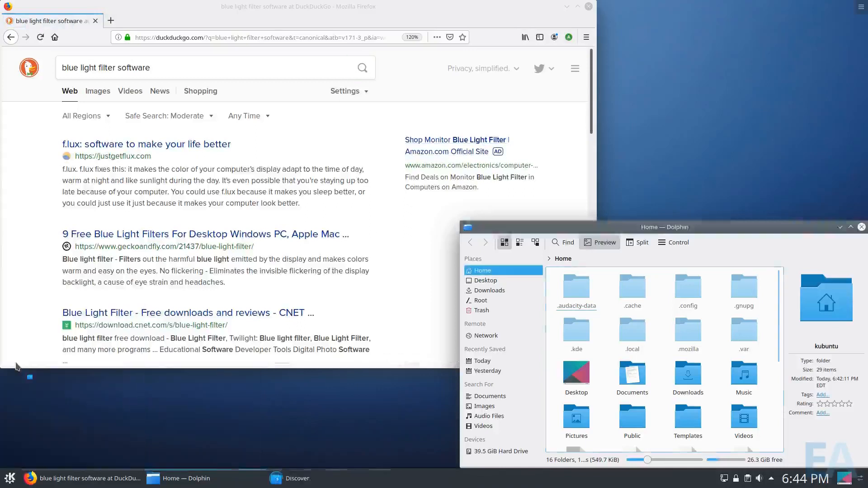
{"action": "left_click", "coordinate": [276, 477]}
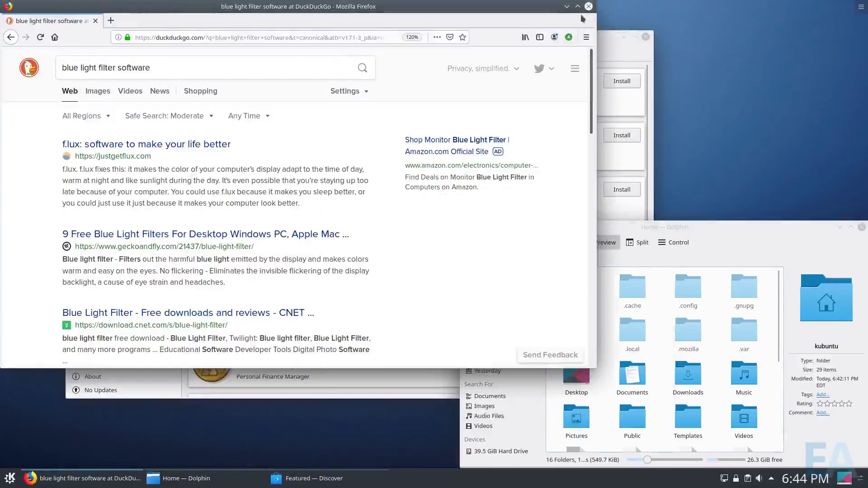
{"action": "mouse_move", "coordinate": [566, 6]}
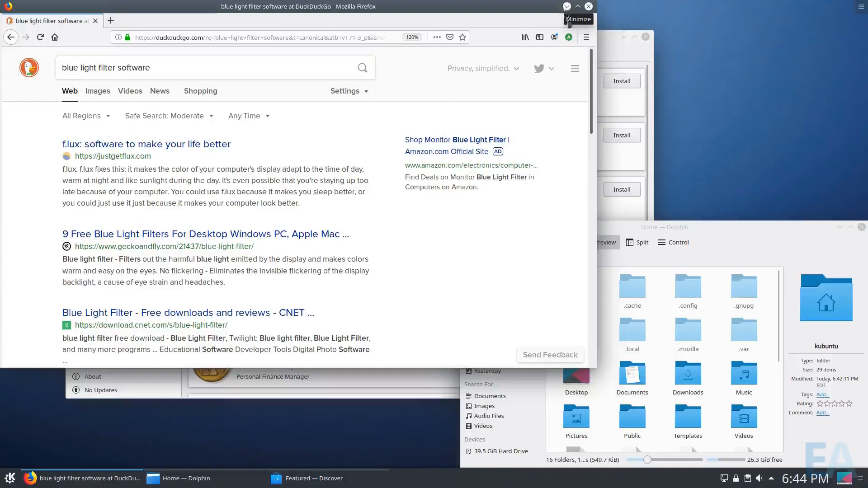
{"action": "mouse_move", "coordinate": [554, 11]}
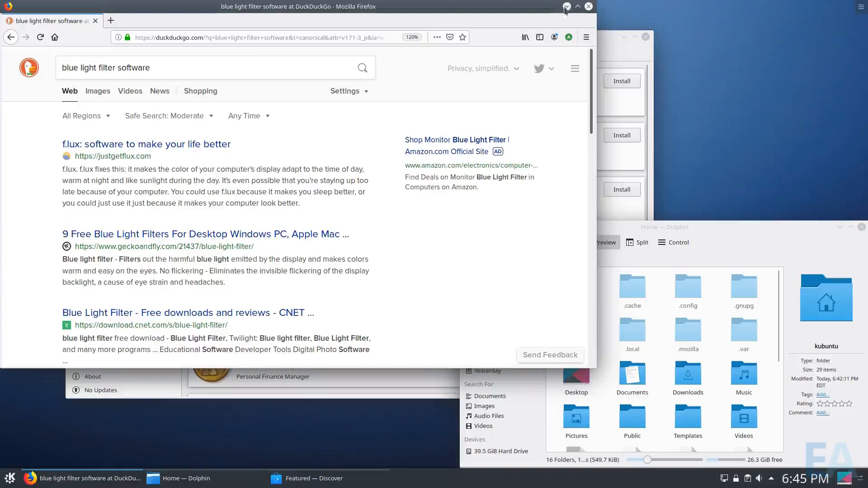
{"action": "mouse_move", "coordinate": [547, 15]}
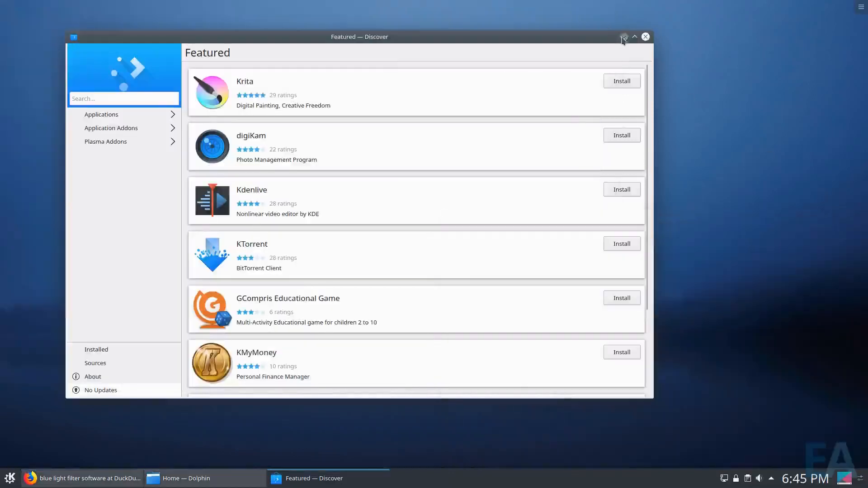
Run 'sudo apt install latte-dock' in Konsole and confirm with the password.
{"action": "left_click", "coordinate": [9, 478]}
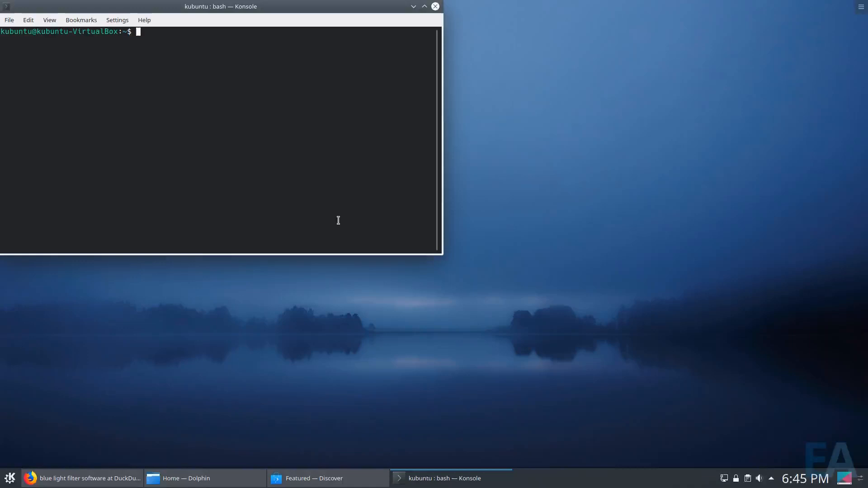
{"action": "type", "text": "sudo apt i"}
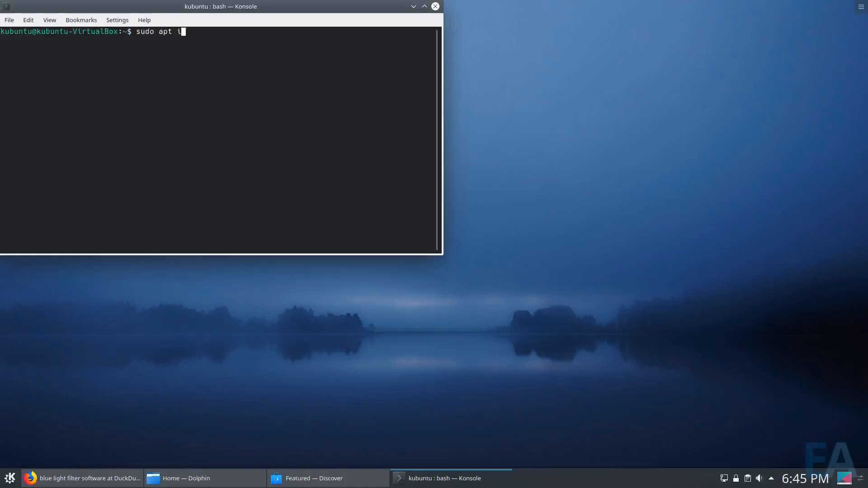
{"action": "type", "text": "nstall latet"}
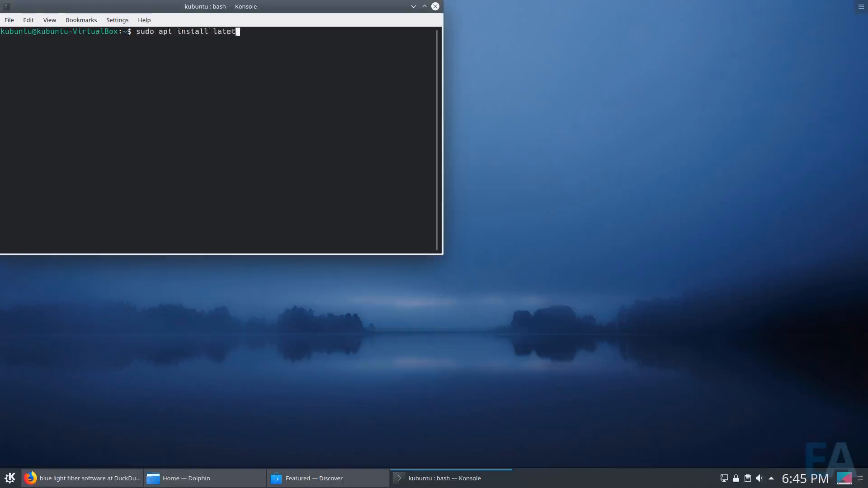
{"action": "key", "text": "Return"}
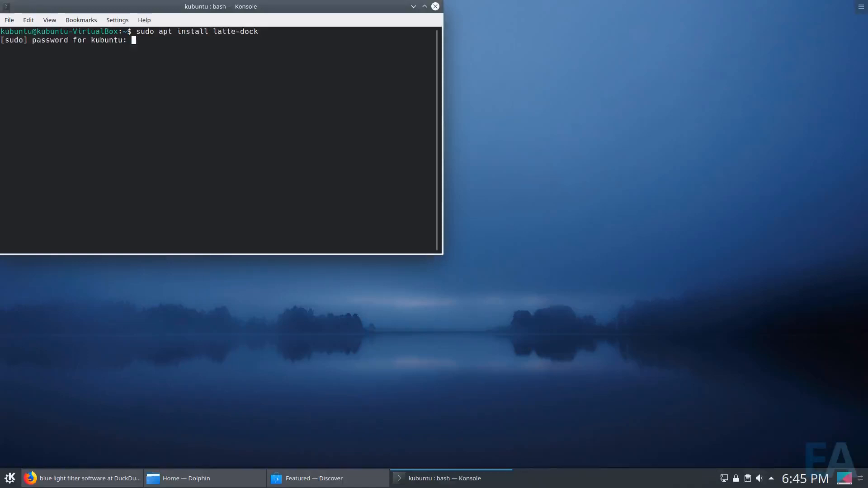
{"action": "key", "text": "Return"}
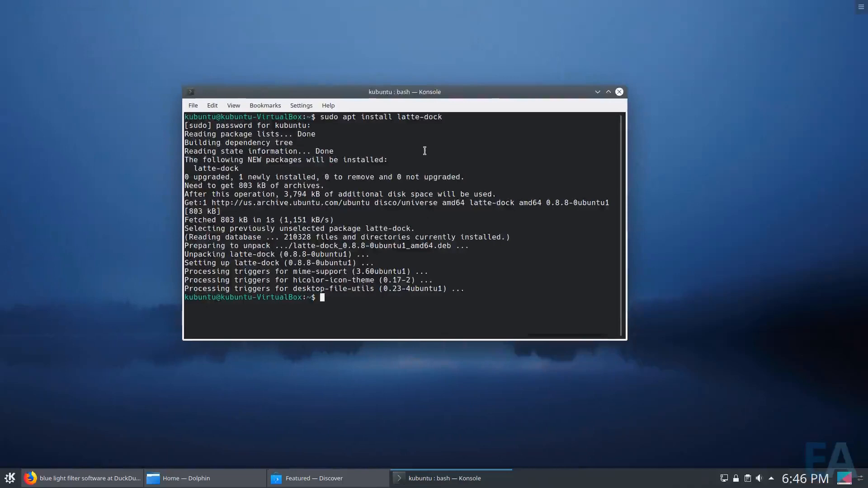
{"action": "mouse_move", "coordinate": [424, 151]}
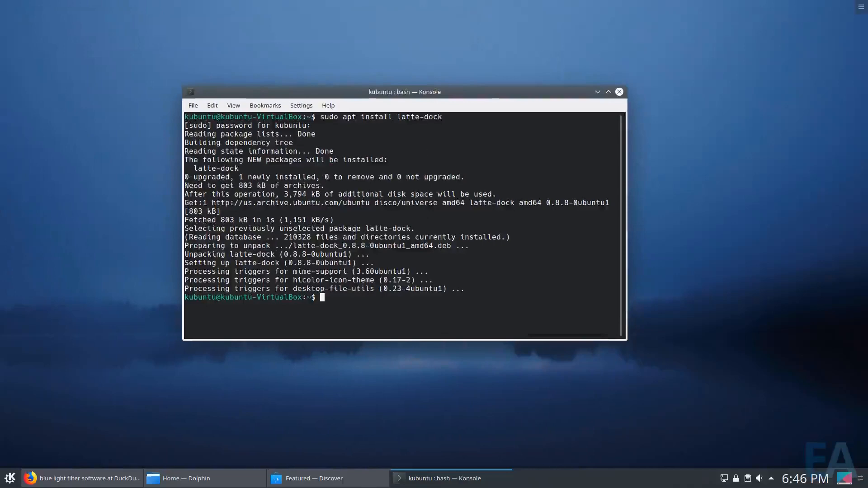
{"action": "mouse_move", "coordinate": [857, 452]}
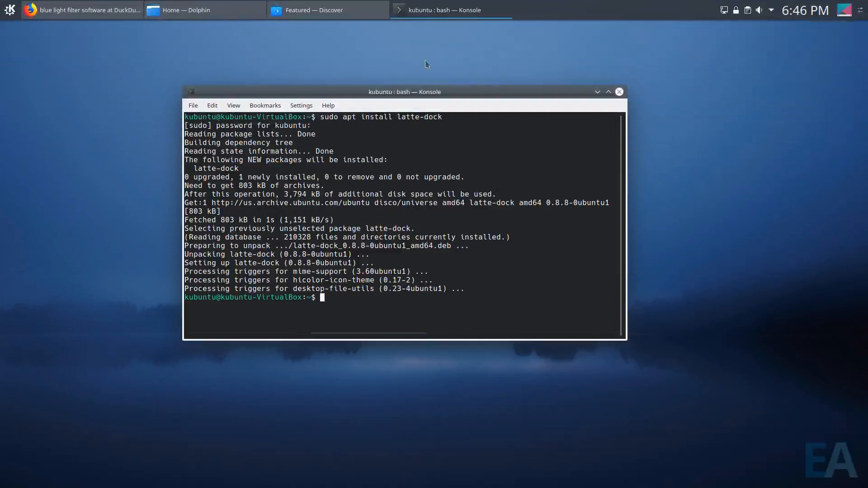
{"action": "mouse_move", "coordinate": [450, 137]}
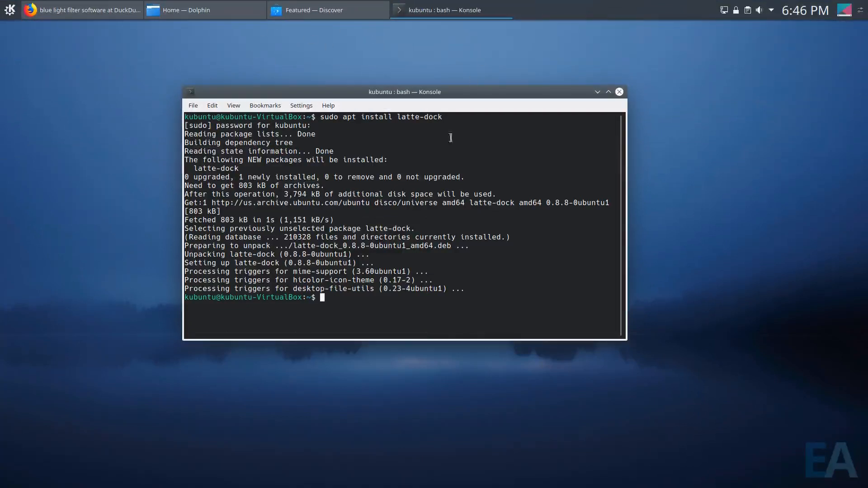
{"action": "mouse_move", "coordinate": [404, 274]}
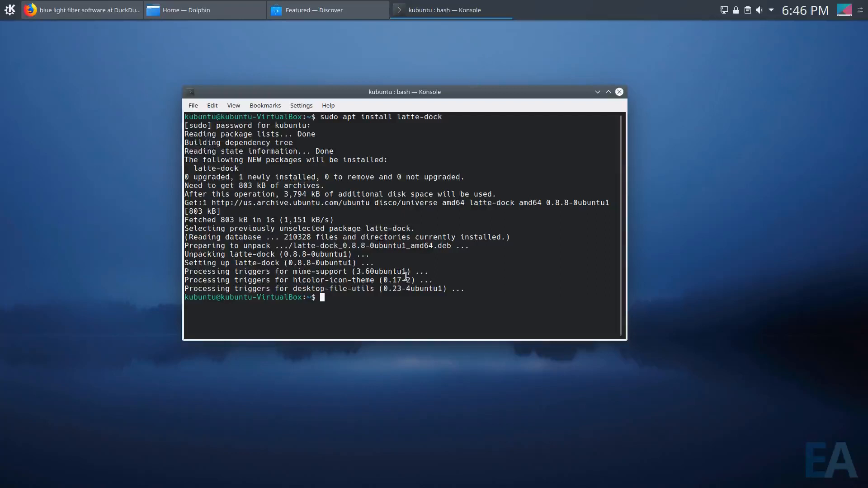
Launch Latte Dock so it appears along the bottom edge with the open apps.
{"action": "left_click", "coordinate": [9, 10]}
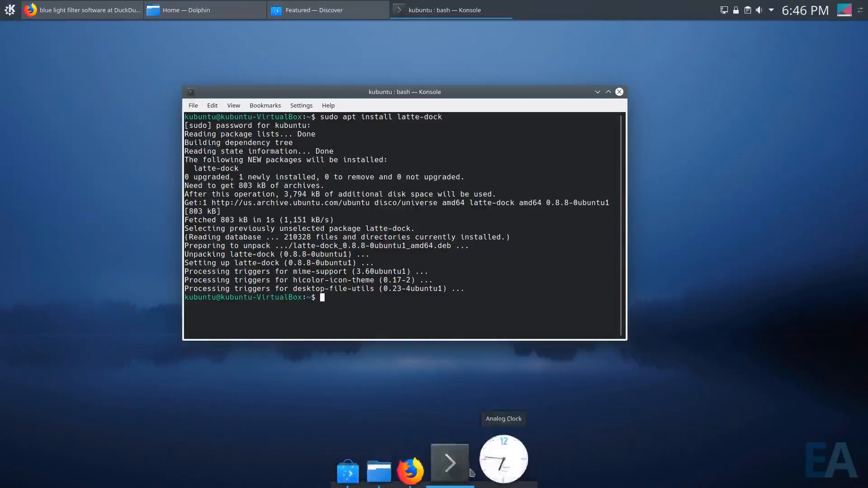
{"action": "mouse_move", "coordinate": [279, 411]}
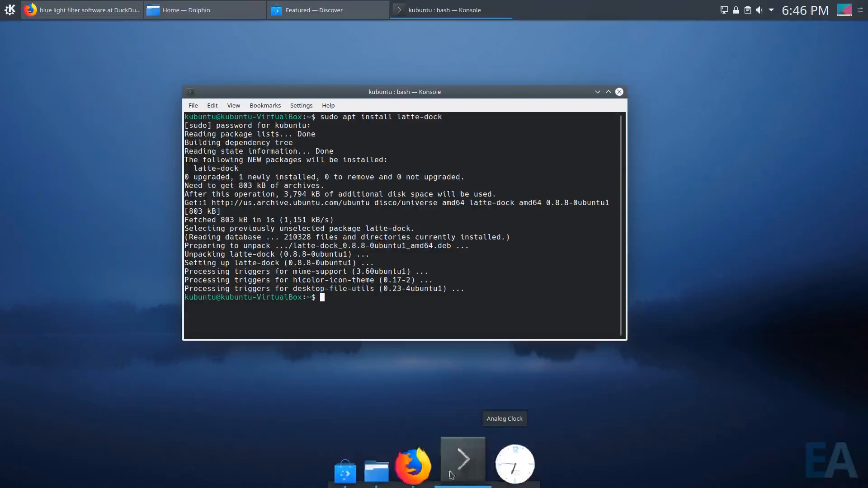
{"action": "mouse_move", "coordinate": [358, 378]}
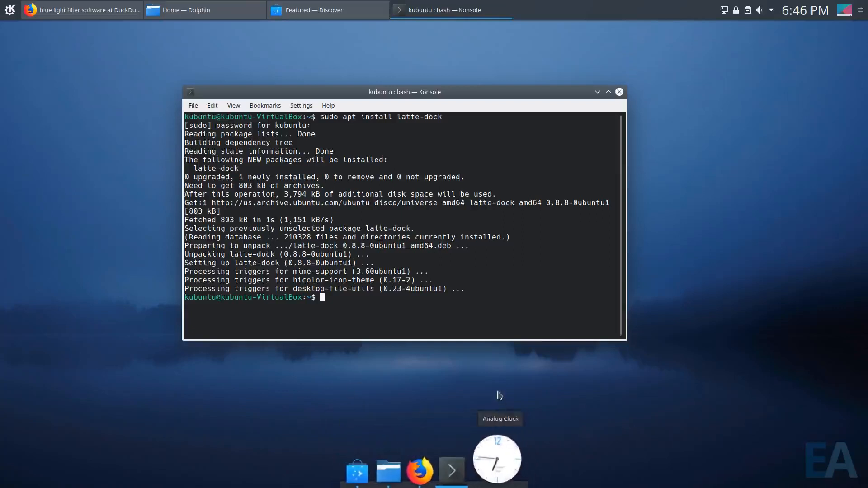
{"action": "mouse_move", "coordinate": [463, 389]}
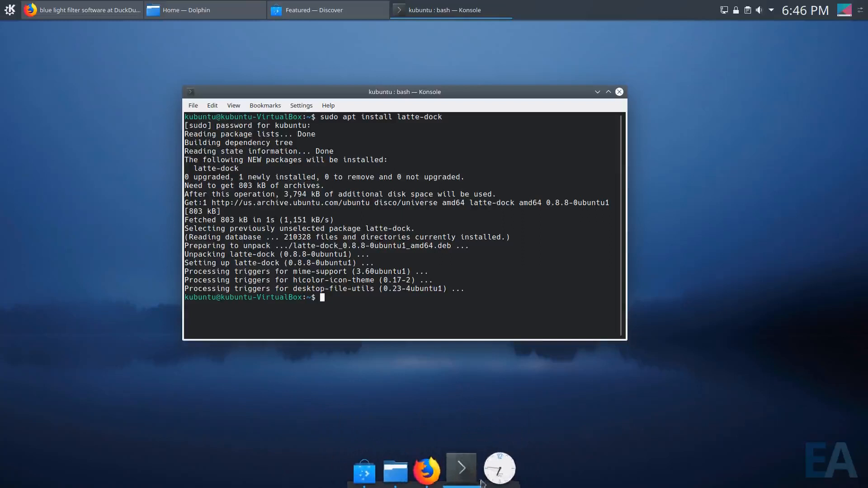
{"action": "mouse_move", "coordinate": [501, 468]}
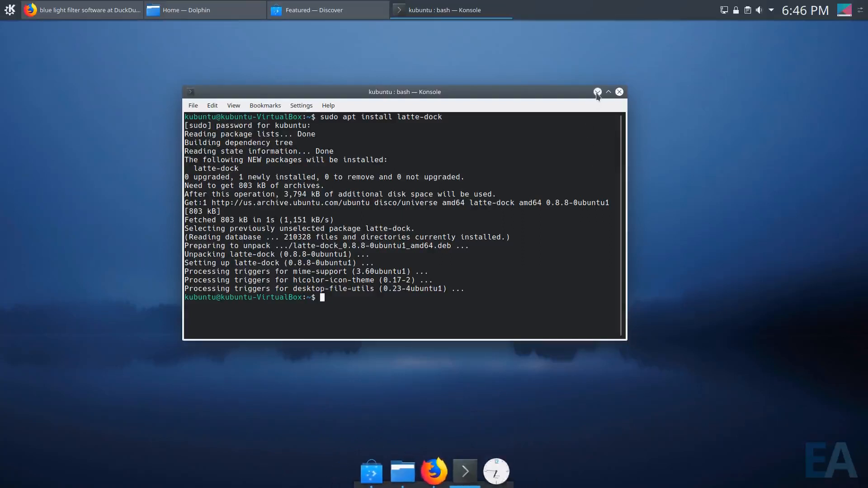
{"action": "left_click", "coordinate": [608, 92]}
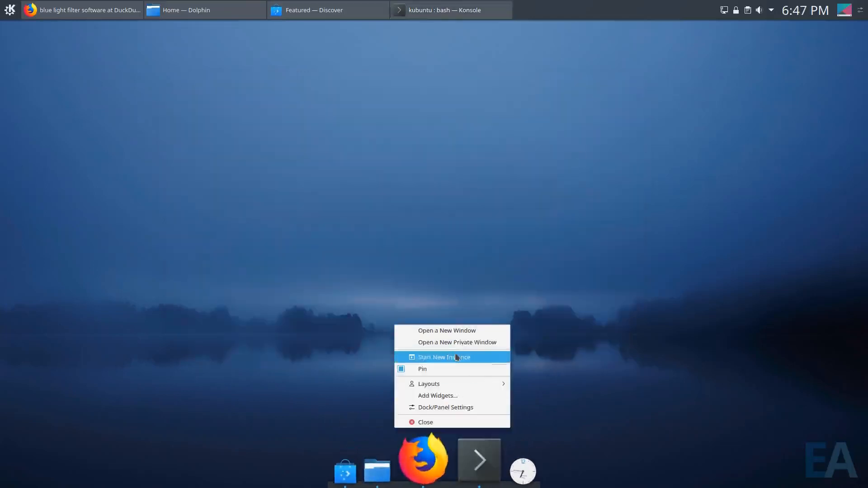
{"action": "mouse_move", "coordinate": [446, 408]}
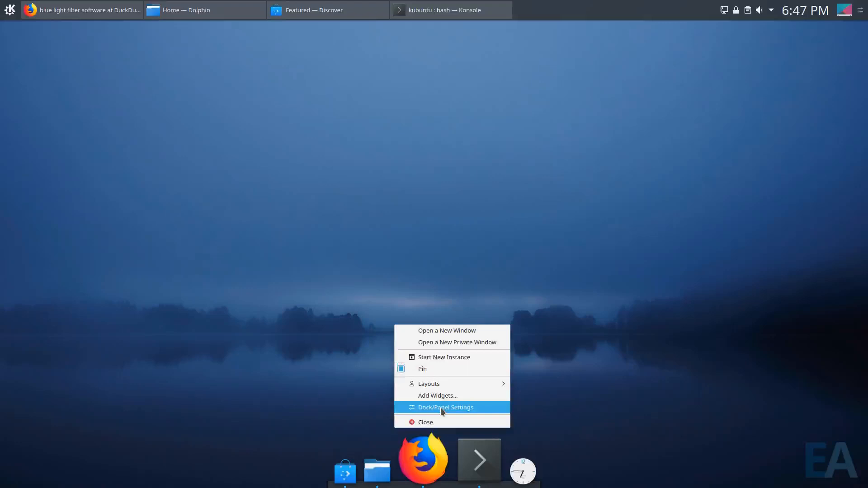
{"action": "left_click", "coordinate": [446, 408]}
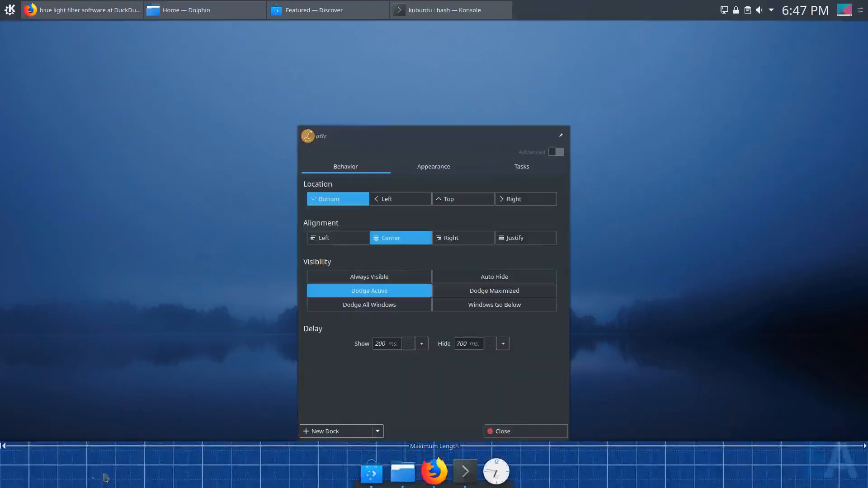
{"action": "mouse_move", "coordinate": [775, 464]}
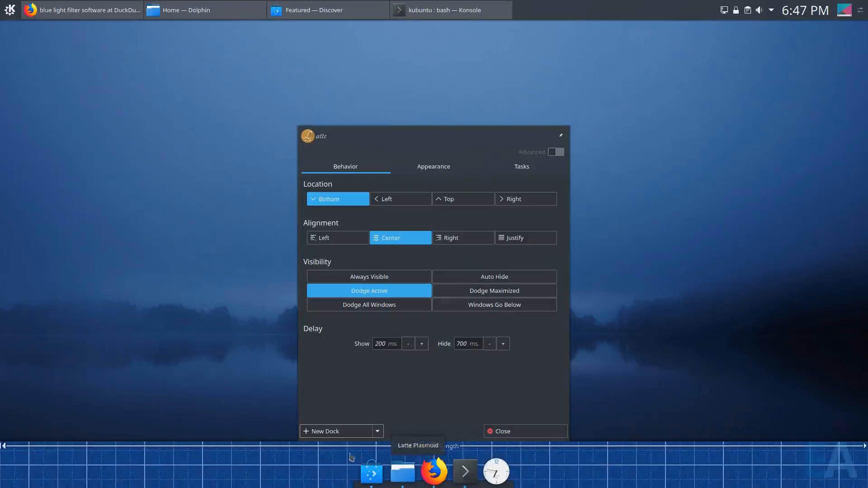
{"action": "mouse_move", "coordinate": [251, 473]}
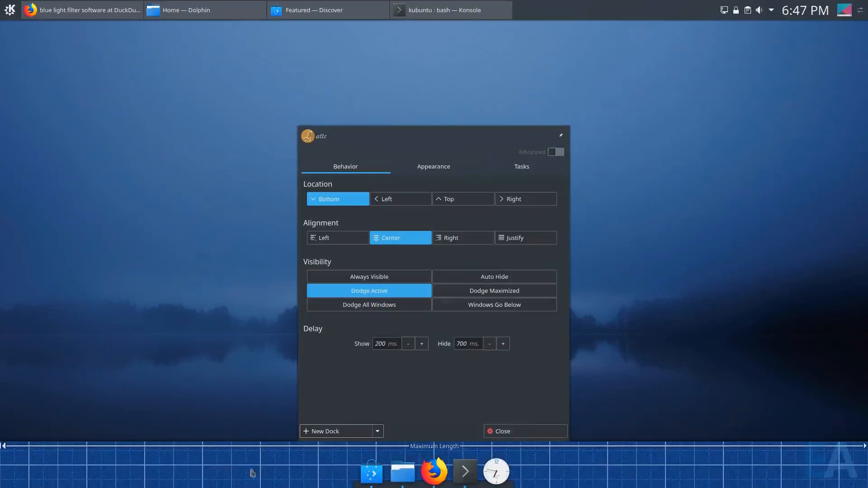
{"action": "mouse_move", "coordinate": [400, 202]}
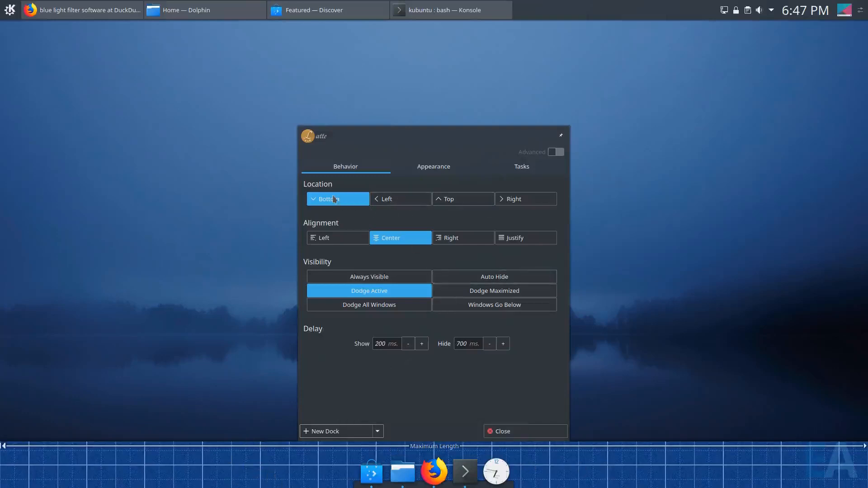
{"action": "mouse_move", "coordinate": [484, 254]}
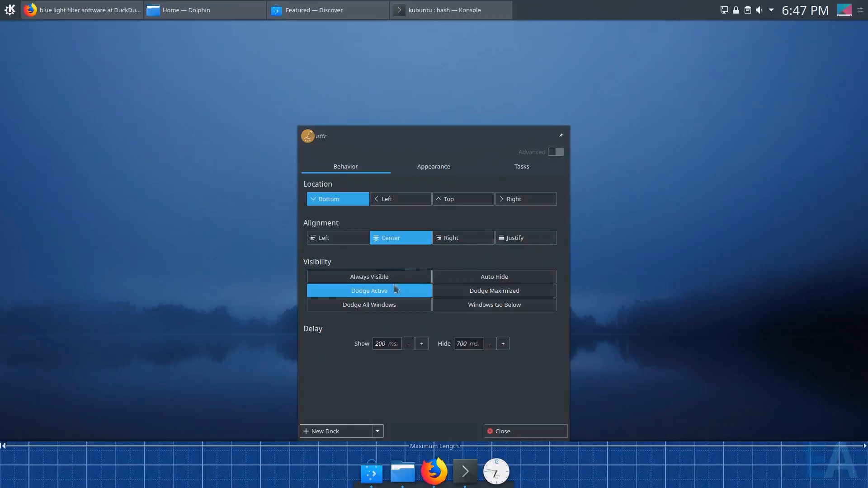
{"action": "mouse_move", "coordinate": [366, 365]}
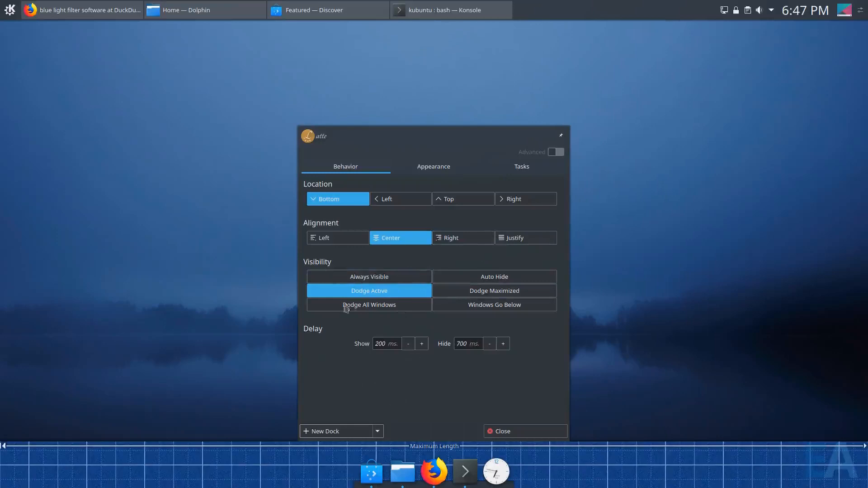
{"action": "mouse_move", "coordinate": [323, 224]}
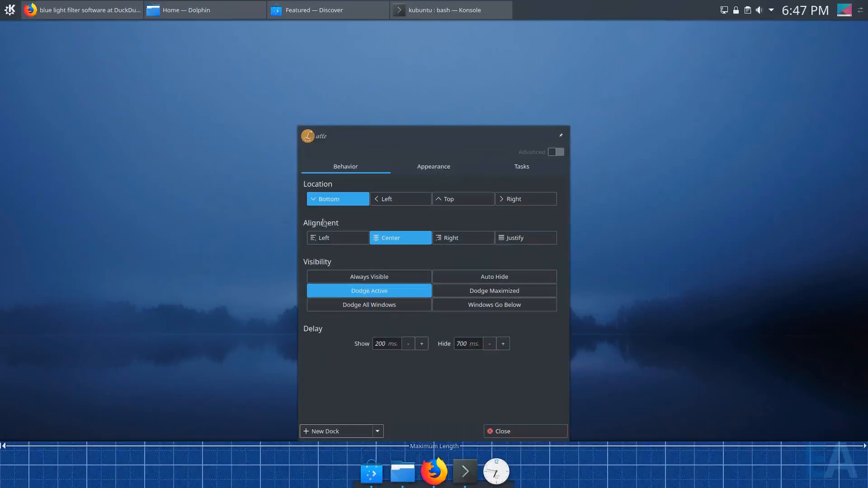
{"action": "mouse_move", "coordinate": [323, 273]}
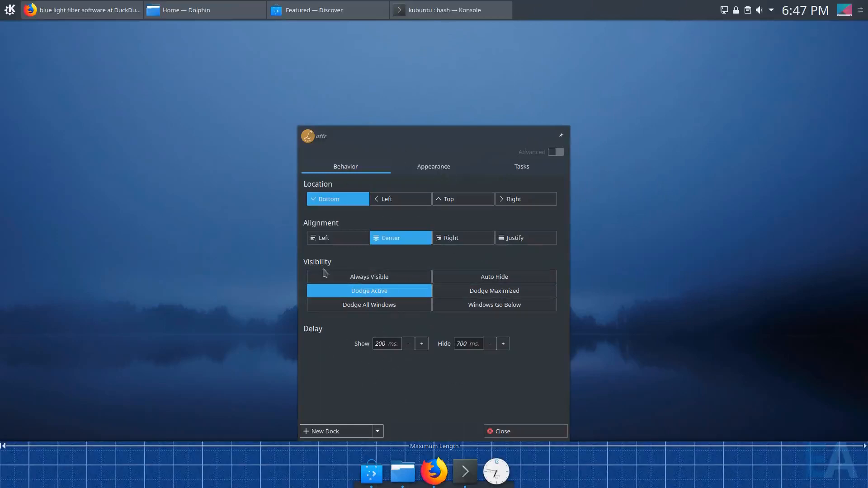
{"action": "mouse_move", "coordinate": [454, 172]}
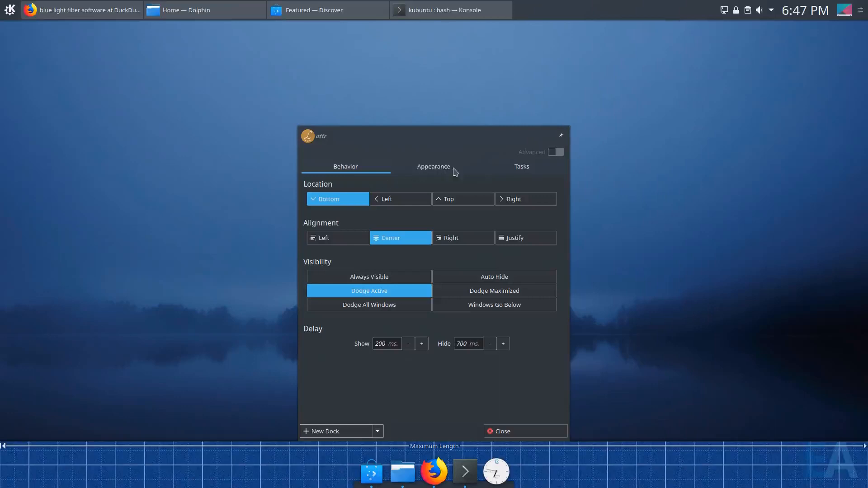
{"action": "mouse_move", "coordinate": [441, 168]}
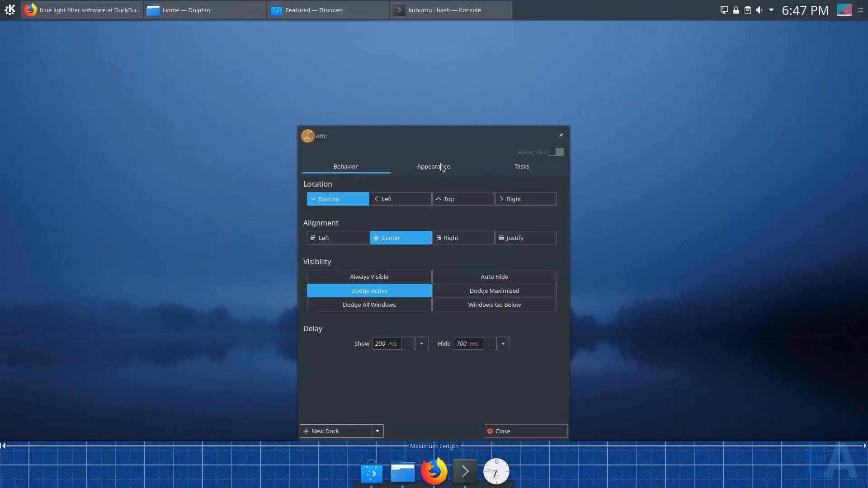
{"action": "mouse_move", "coordinate": [538, 156]}
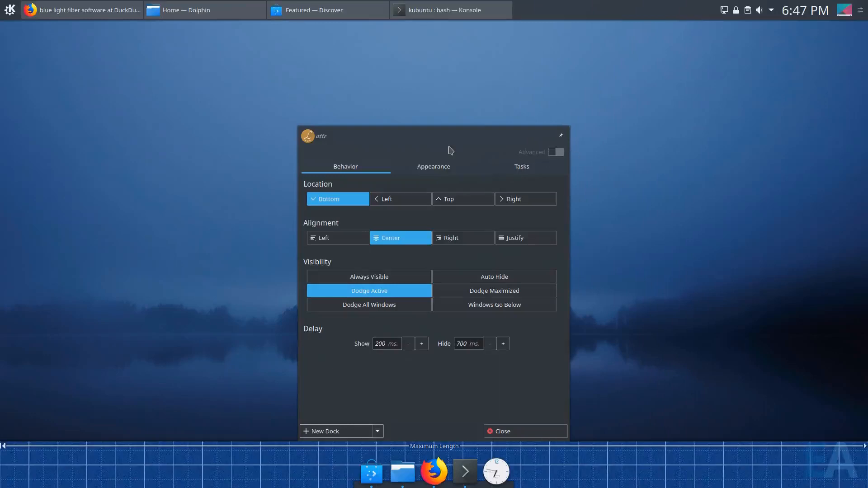
{"action": "mouse_move", "coordinate": [442, 166]}
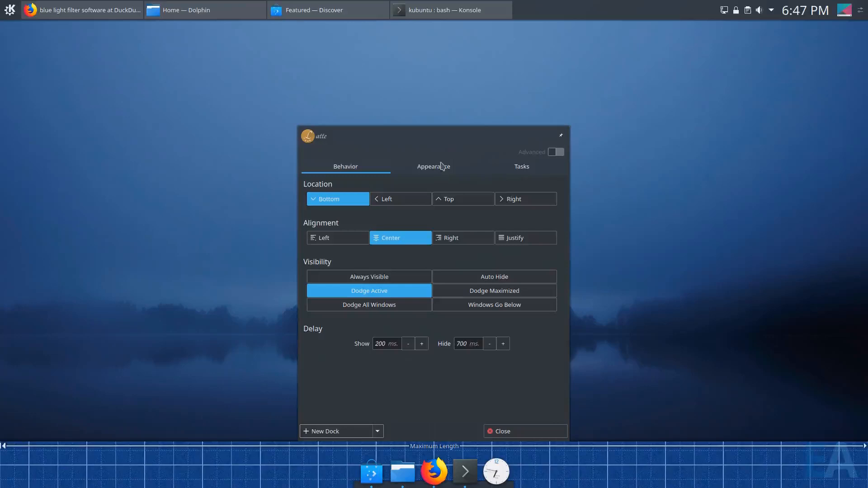
{"action": "mouse_move", "coordinate": [439, 173]}
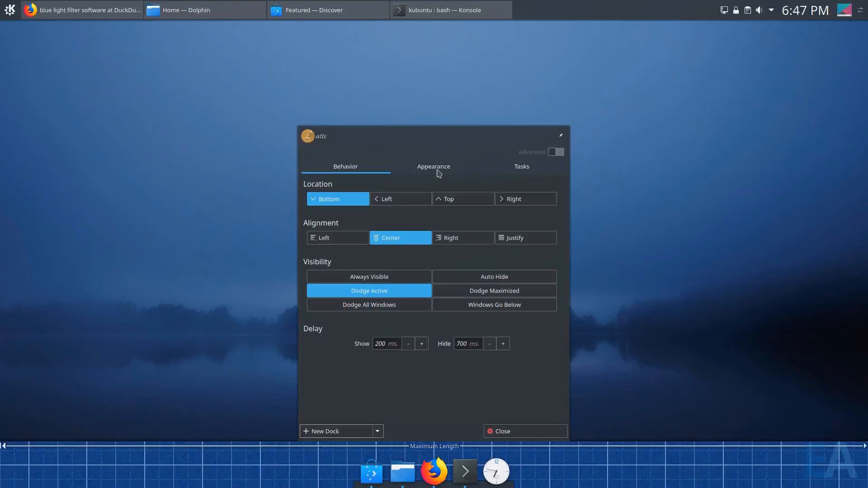
In Appearance settings, hide the dock background.
{"action": "left_click", "coordinate": [434, 166]}
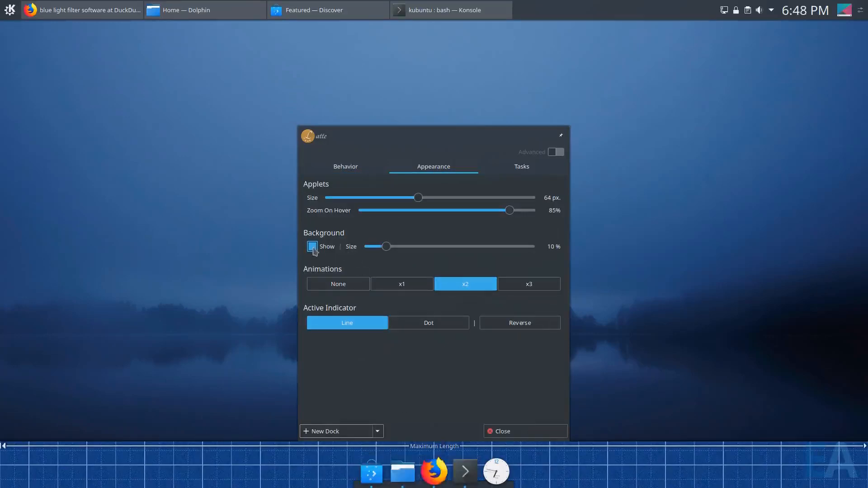
{"action": "left_click", "coordinate": [312, 246]}
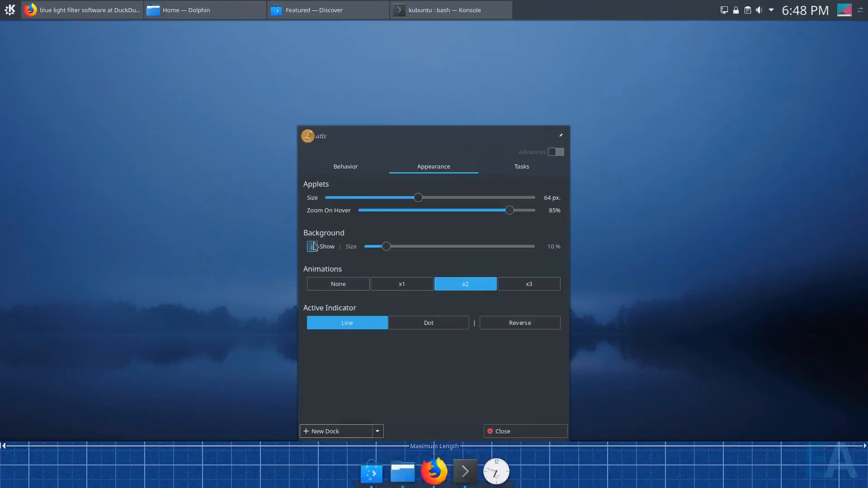
{"action": "left_click", "coordinate": [312, 246]}
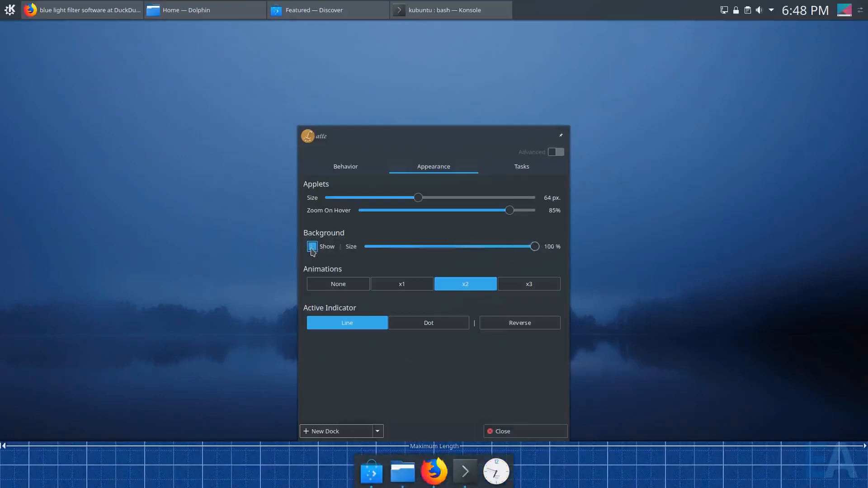
{"action": "left_click", "coordinate": [312, 246]}
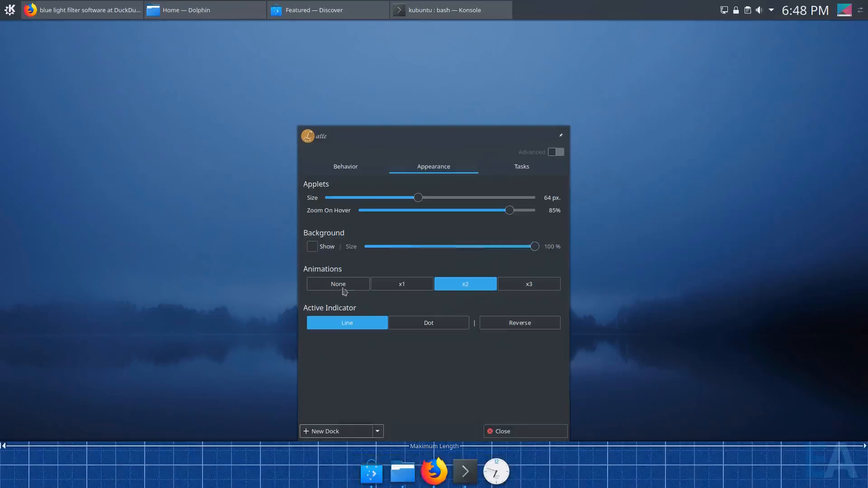
{"action": "mouse_move", "coordinate": [345, 353]}
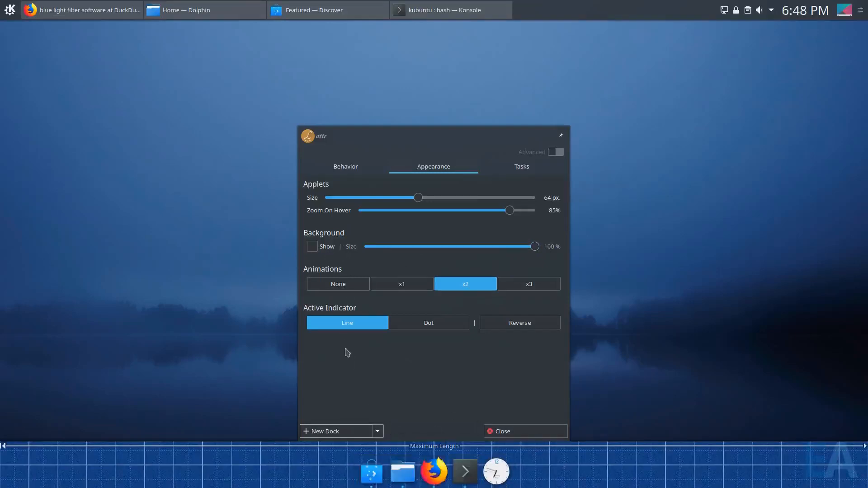
{"action": "mouse_move", "coordinate": [403, 364]}
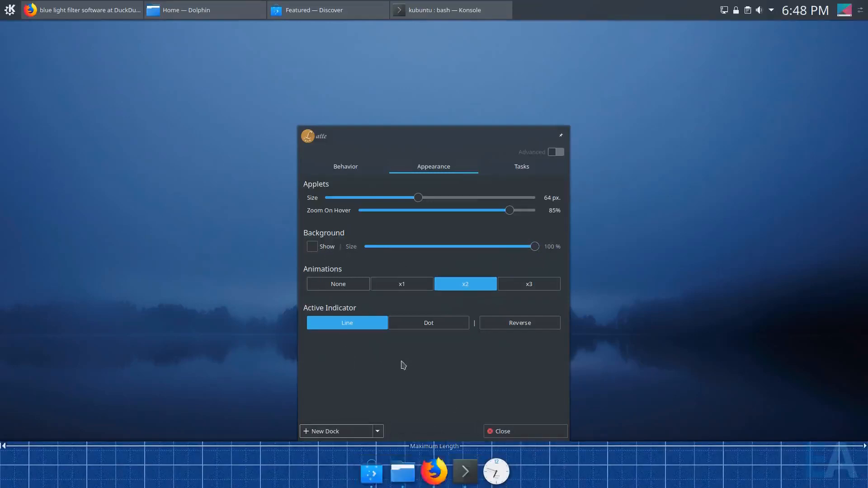
{"action": "mouse_move", "coordinate": [408, 372]}
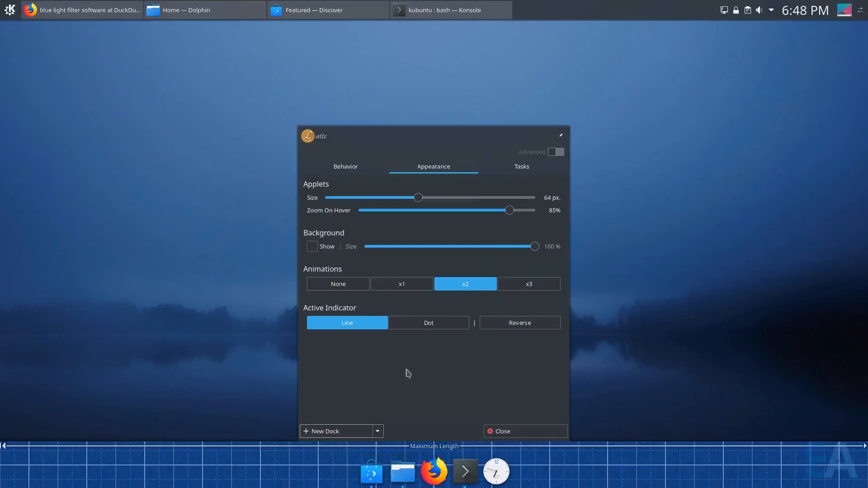
{"action": "mouse_move", "coordinate": [409, 429]}
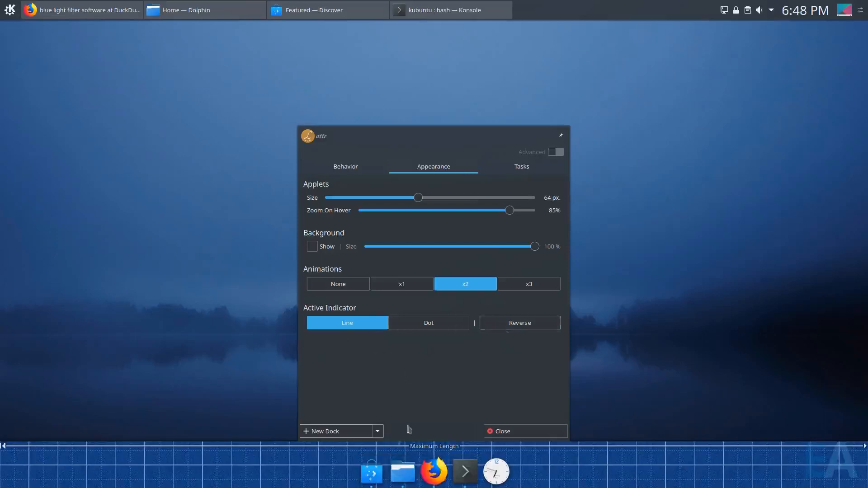
Set applet size 48 px with 50% zoom on hover and leave the dock settings.
{"action": "left_click", "coordinate": [519, 323]}
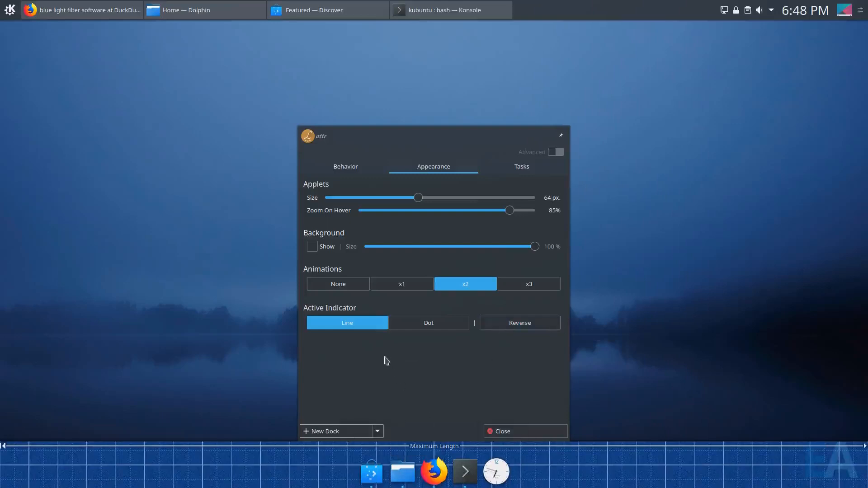
{"action": "mouse_move", "coordinate": [400, 216]}
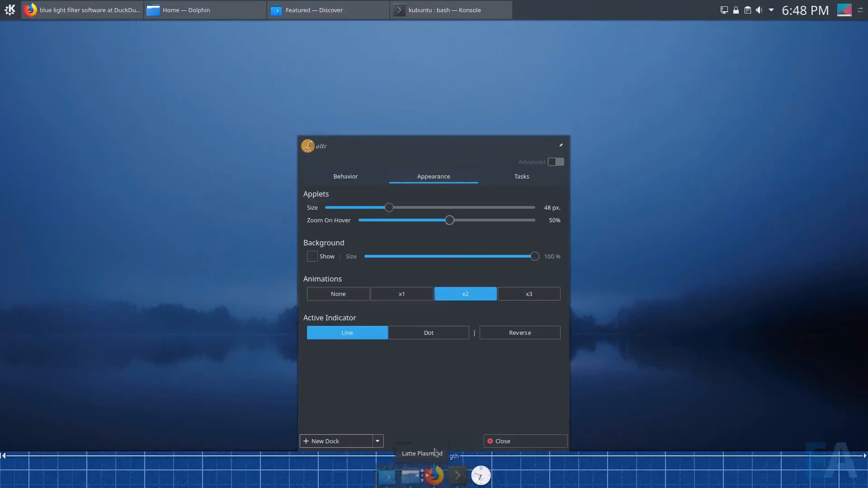
{"action": "left_click", "coordinate": [501, 441]}
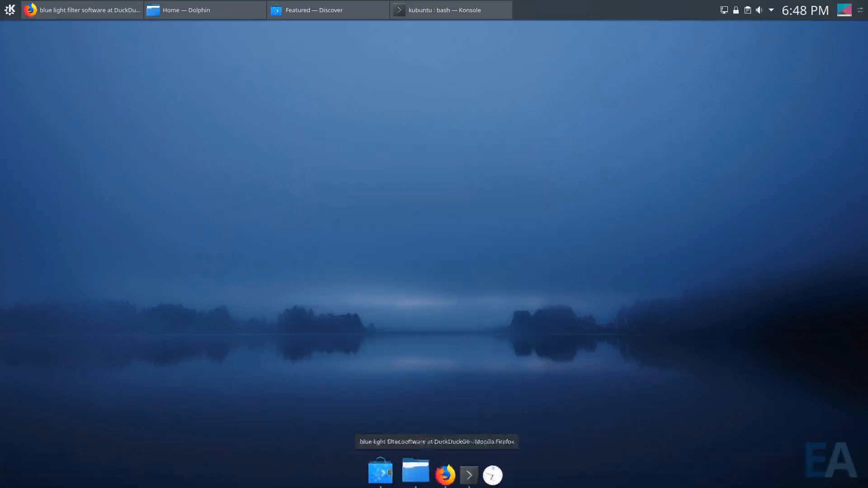
{"action": "mouse_move", "coordinate": [480, 471]}
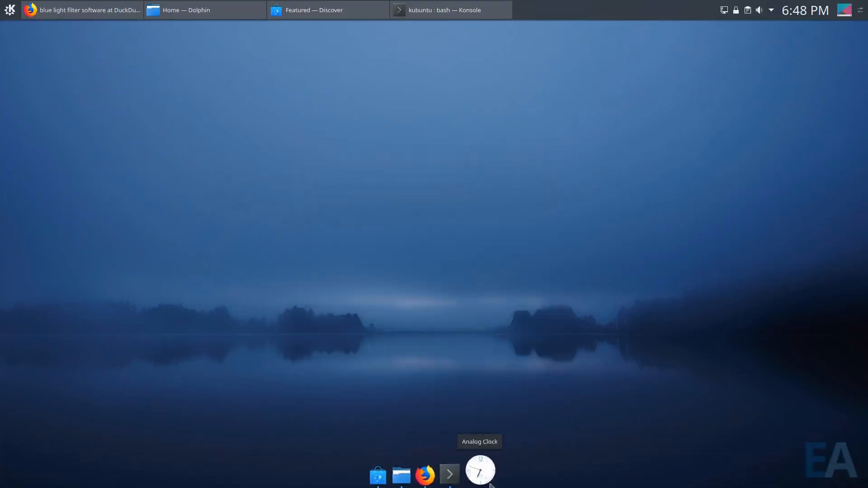
{"action": "mouse_move", "coordinate": [410, 473]}
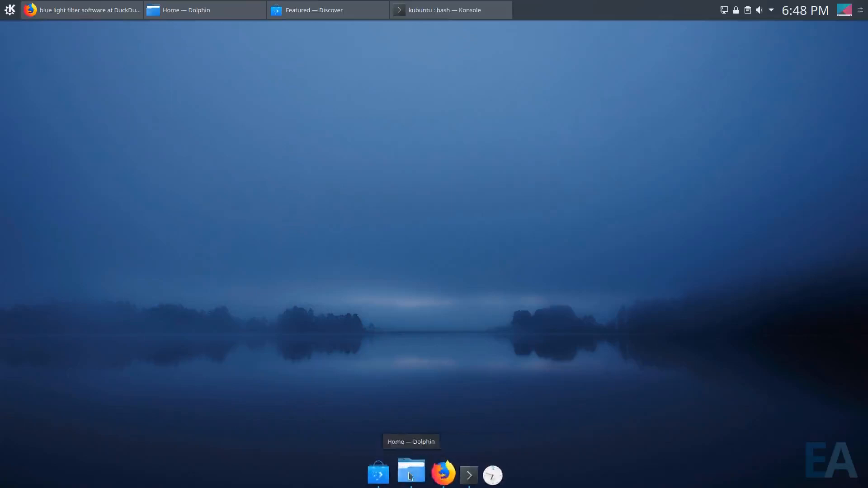
{"action": "mouse_move", "coordinate": [442, 472]}
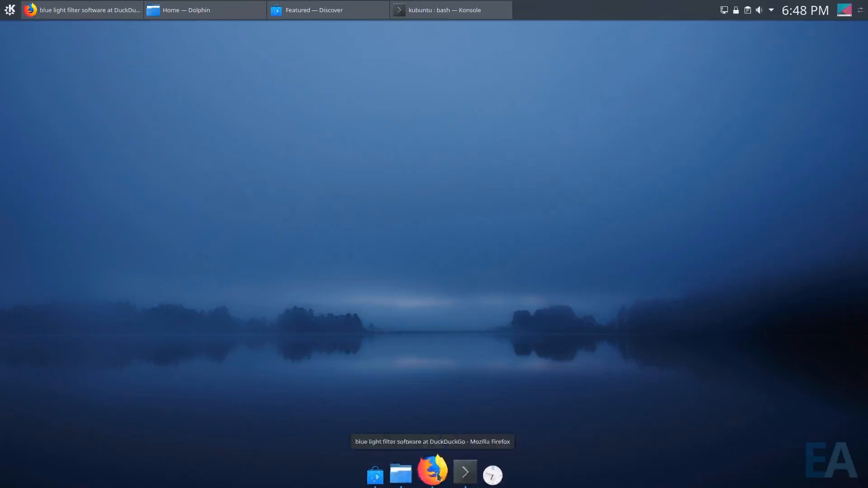
{"action": "mouse_move", "coordinate": [483, 259]}
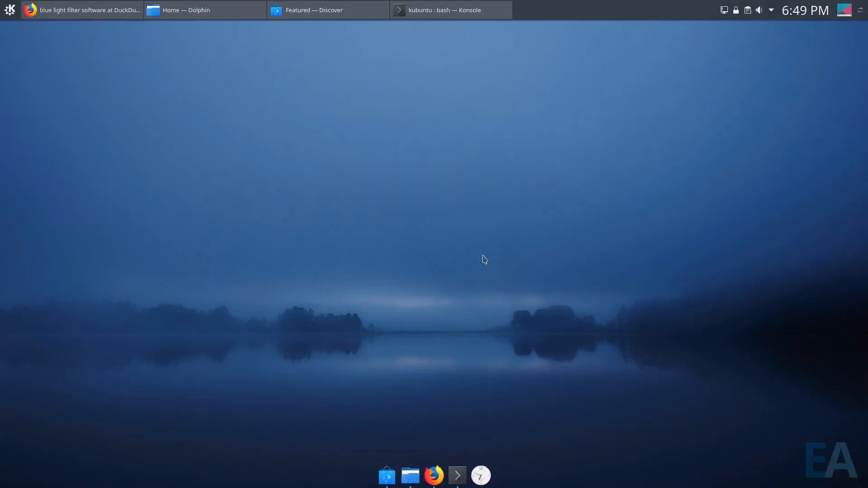
{"action": "mouse_move", "coordinate": [387, 475]}
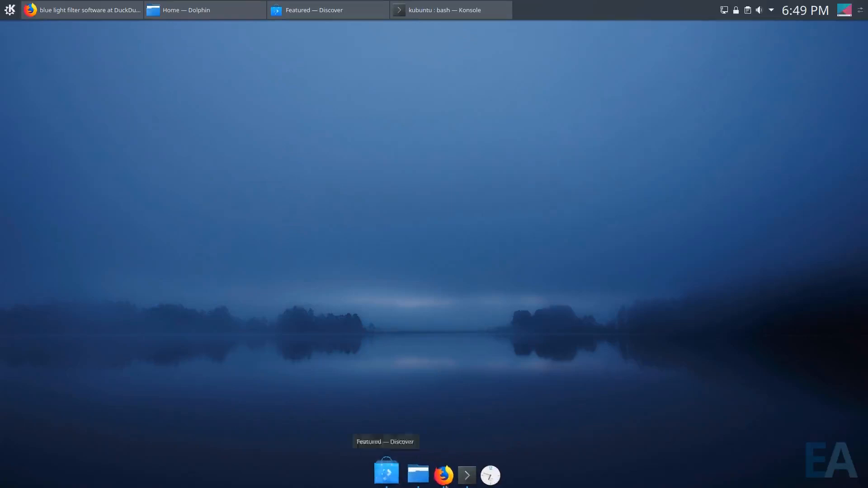
{"action": "mouse_move", "coordinate": [450, 248]}
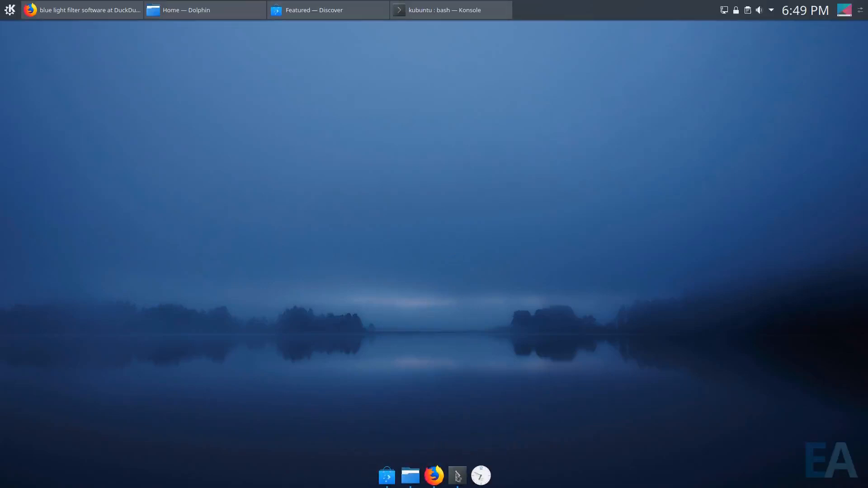
{"action": "mouse_move", "coordinate": [483, 475]}
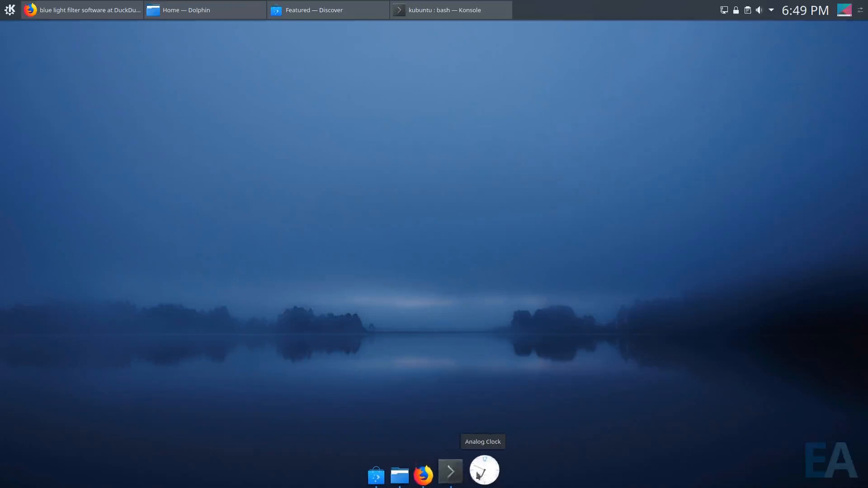
{"action": "mouse_move", "coordinate": [455, 472]}
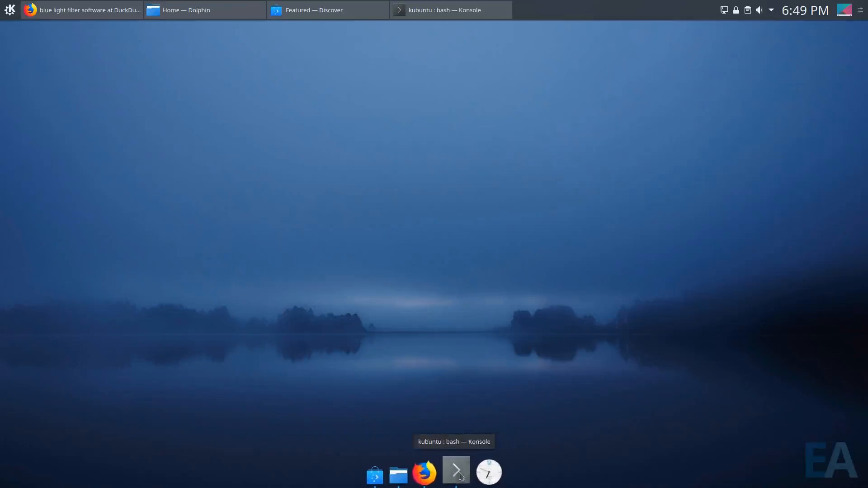
{"action": "mouse_move", "coordinate": [454, 318]}
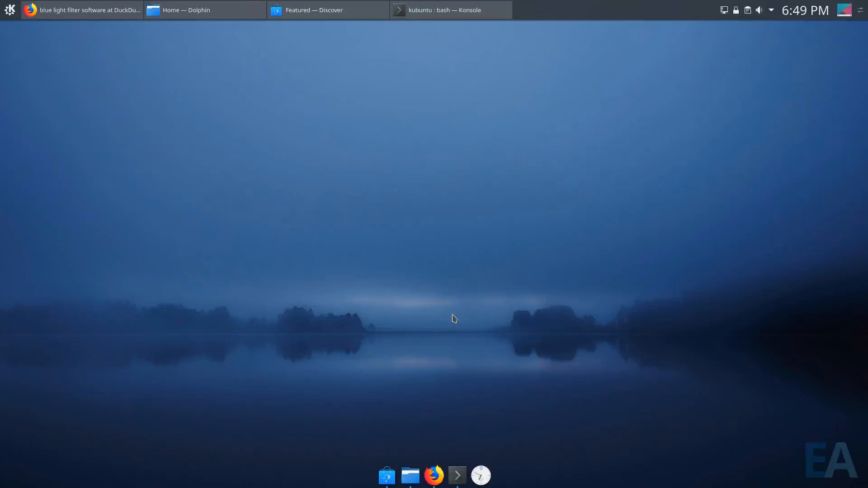
{"action": "mouse_move", "coordinate": [384, 475]}
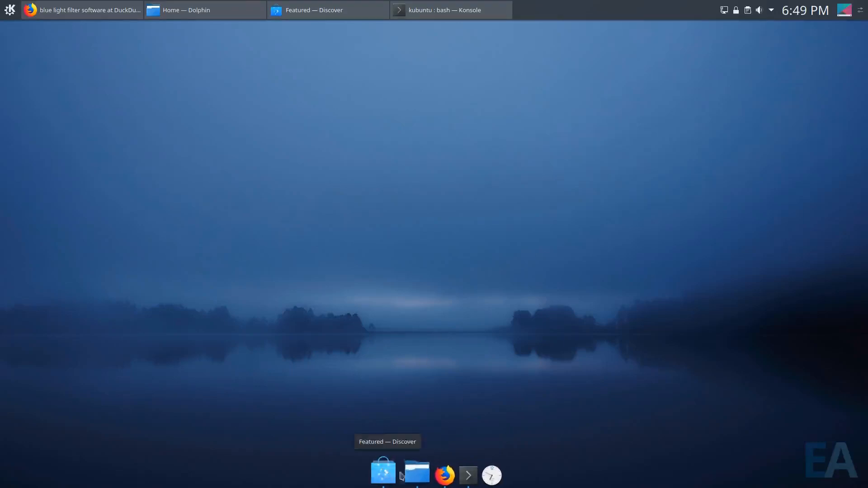
{"action": "mouse_move", "coordinate": [383, 472]}
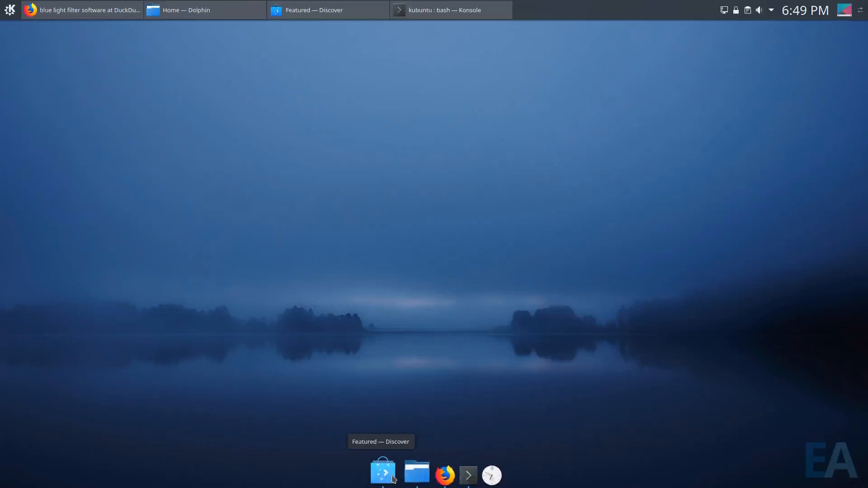
Launch FileZilla from the Internet menu and pin its dock entry as a launcher.
{"action": "left_click", "coordinate": [9, 9]}
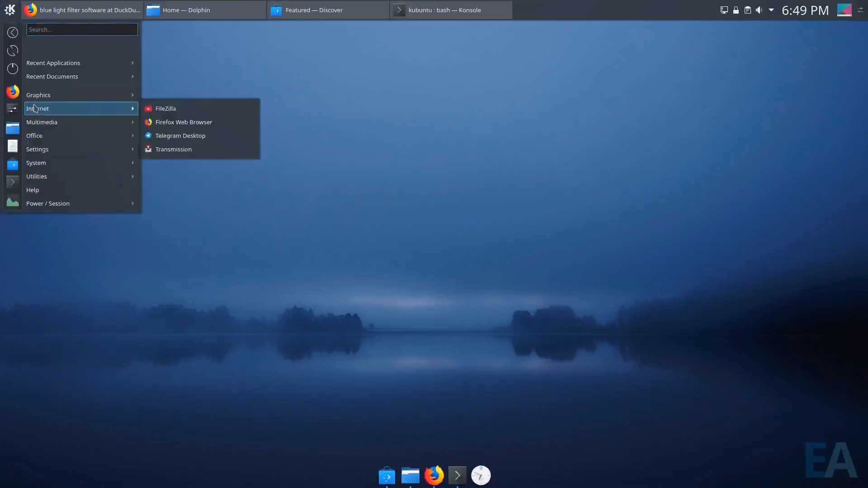
{"action": "left_click", "coordinate": [164, 108]}
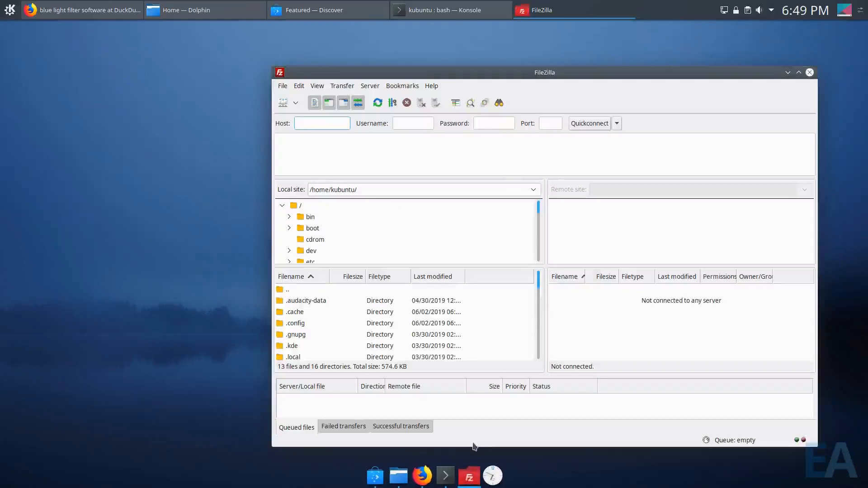
{"action": "right_click", "coordinate": [468, 475]}
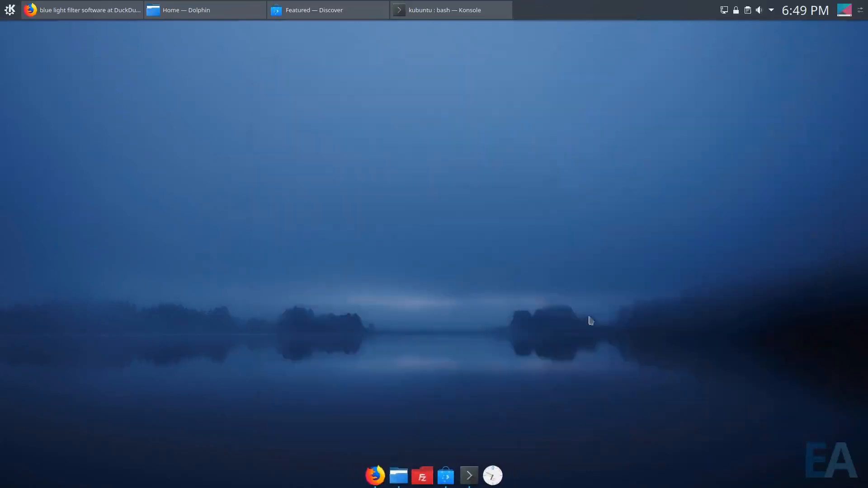
{"action": "mouse_move", "coordinate": [381, 202]}
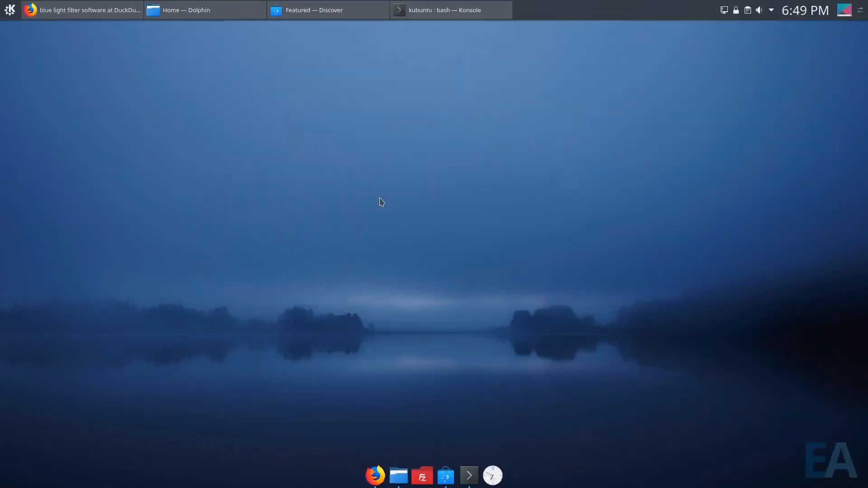
Reopen FileZilla from its pinned dock launcher and close it again.
{"action": "left_click", "coordinate": [422, 475]}
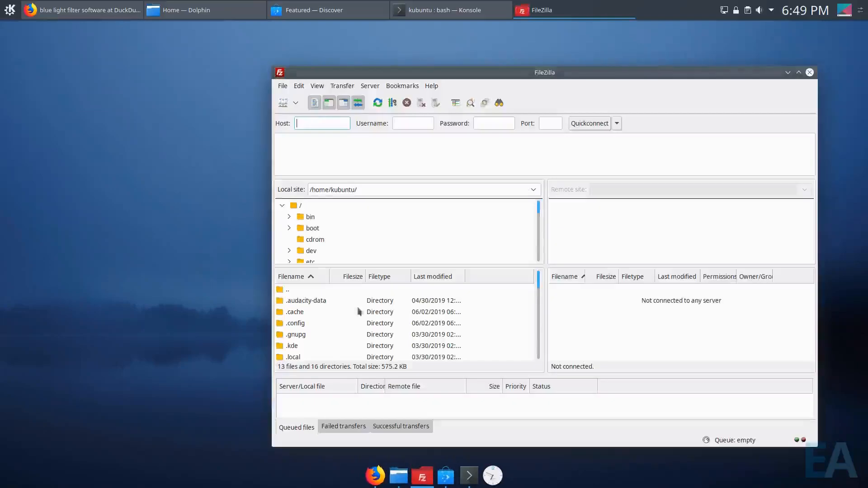
{"action": "left_click", "coordinate": [809, 72]}
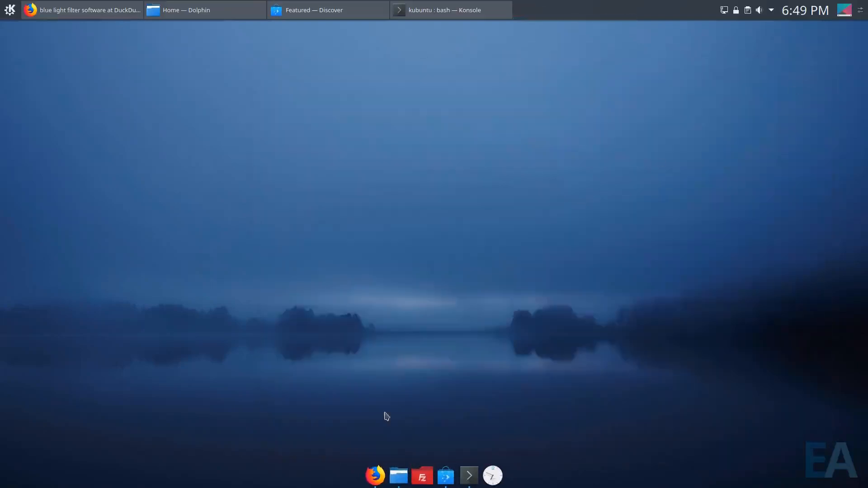
{"action": "mouse_move", "coordinate": [494, 315]}
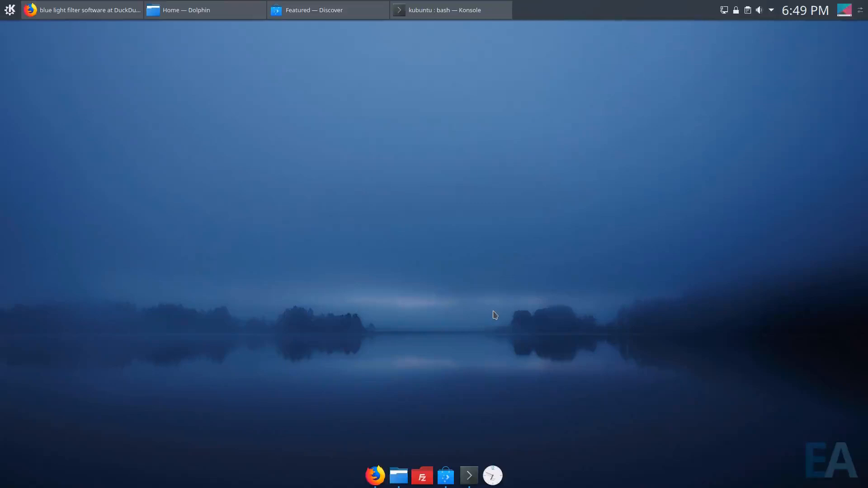
Bring up the dock's Add Widgets browser and scroll through the widget list.
{"action": "right_click", "coordinate": [468, 474]}
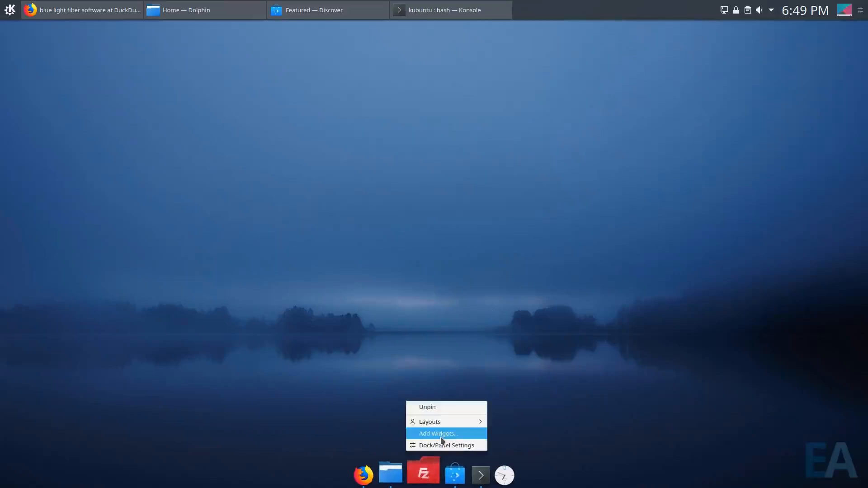
{"action": "left_click", "coordinate": [438, 434]}
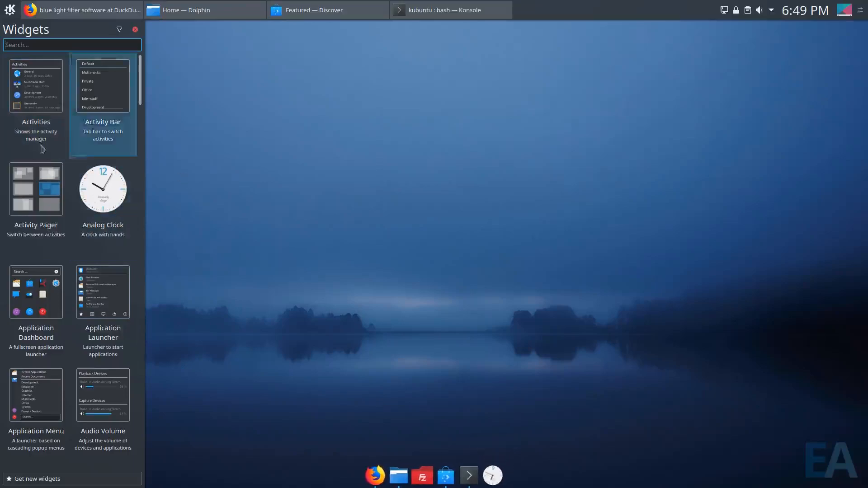
{"action": "scroll", "scroll_direction": "down", "scroll_amount": 3}
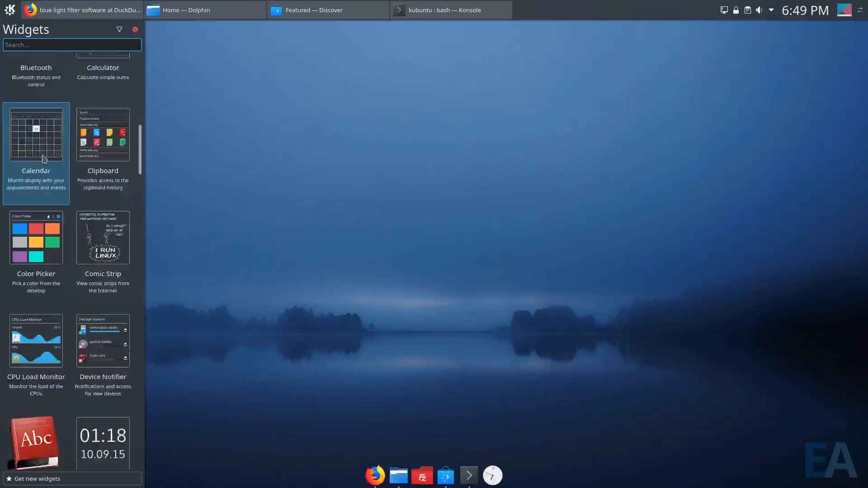
{"action": "scroll", "scroll_direction": "down", "scroll_amount": 3}
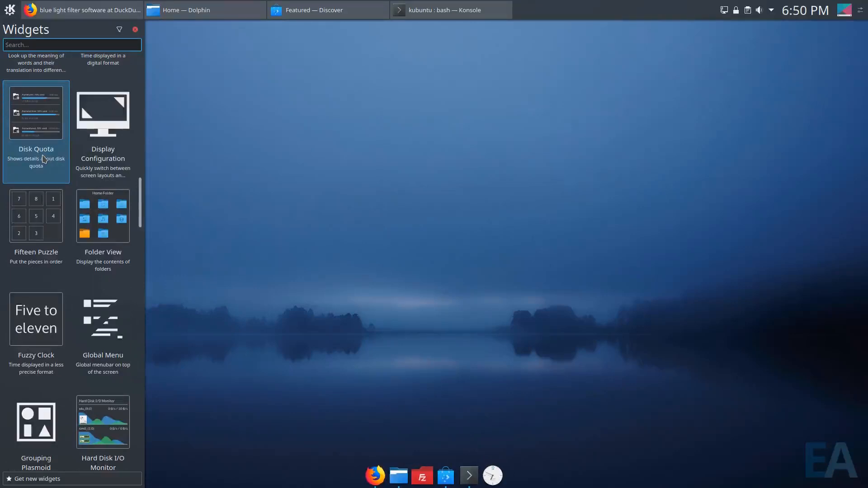
{"action": "scroll", "scroll_direction": "down", "scroll_amount": 3}
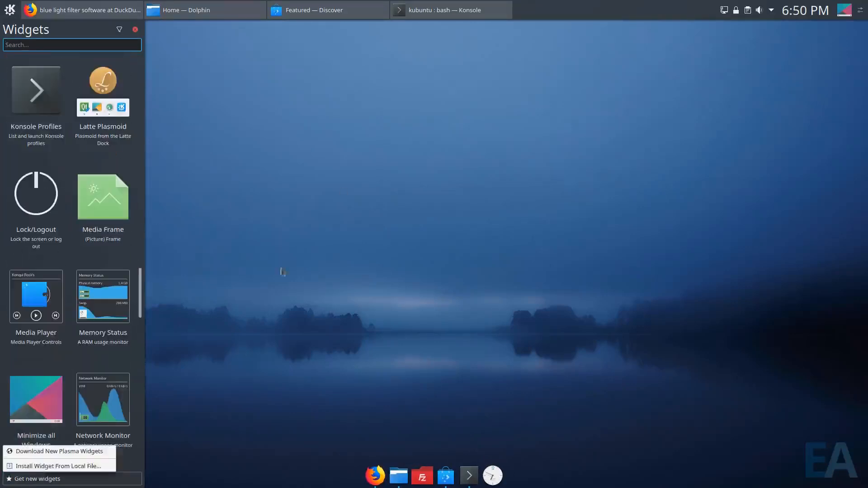
{"action": "mouse_move", "coordinate": [138, 467]}
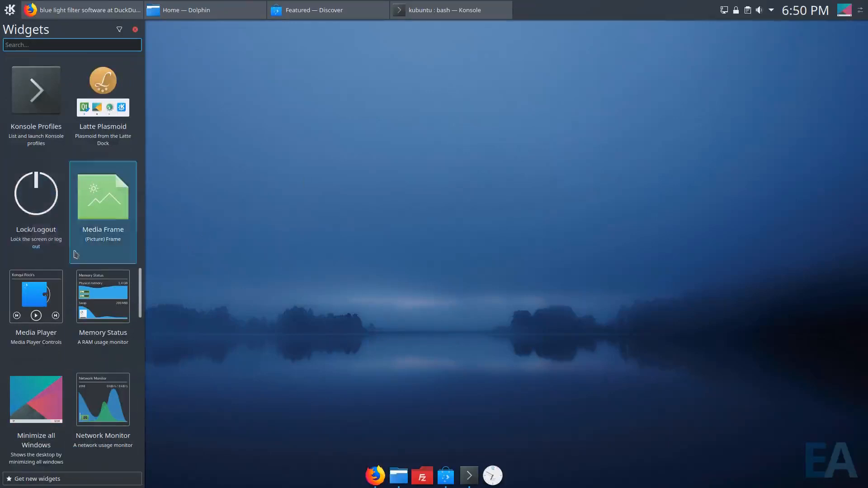
{"action": "mouse_move", "coordinate": [443, 474]}
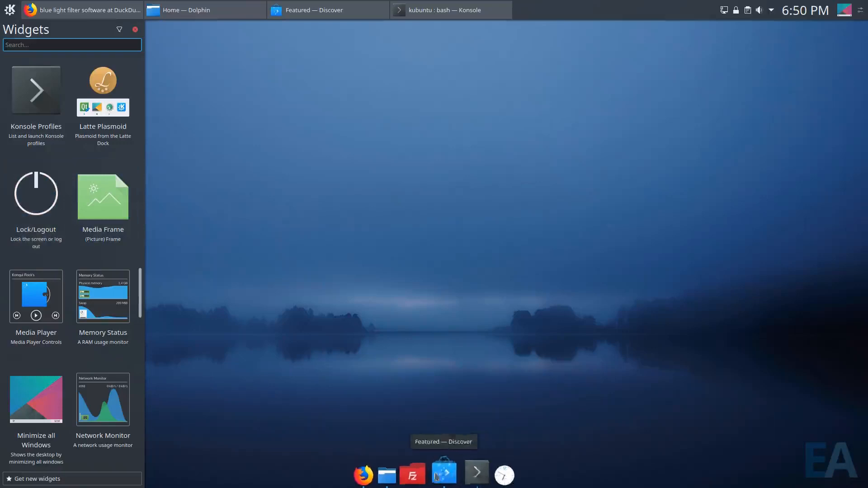
{"action": "mouse_move", "coordinate": [349, 202]}
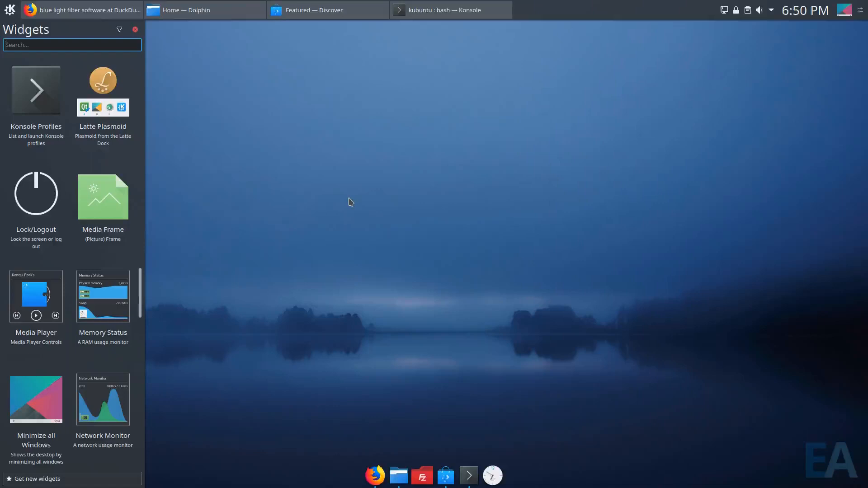
{"action": "mouse_move", "coordinate": [360, 223]}
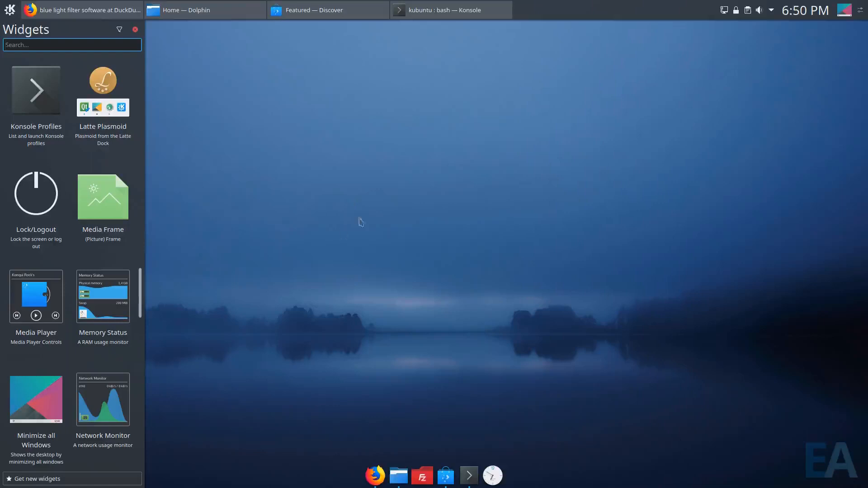
Add the Show Desktop widget to the dock's end and close the widget browser.
{"action": "scroll", "scroll_direction": "down", "scroll_amount": 3}
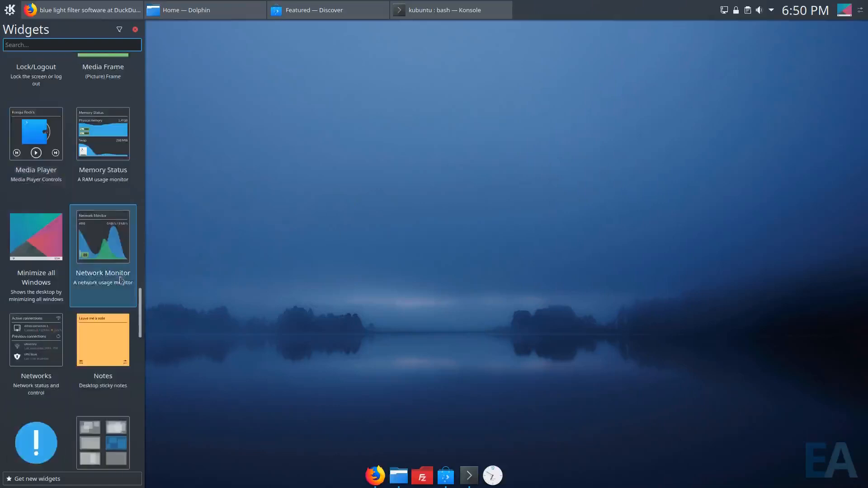
{"action": "scroll", "scroll_direction": "down", "scroll_amount": 3}
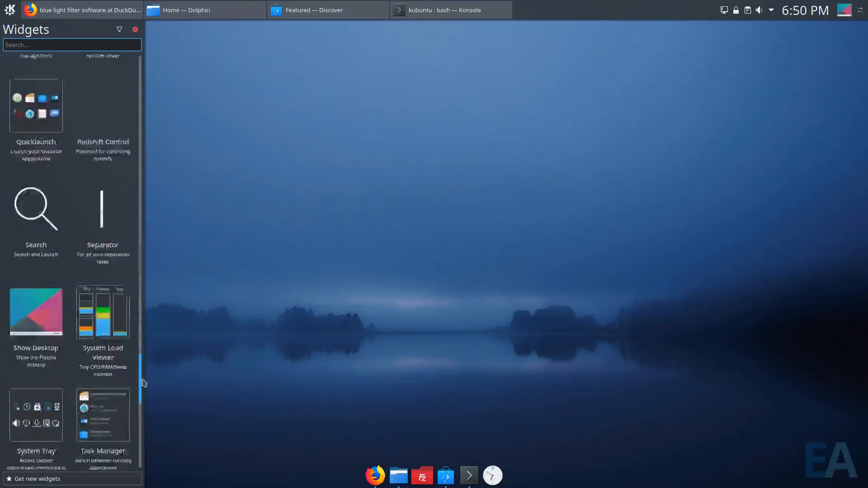
{"action": "scroll", "scroll_direction": "down", "scroll_amount": 3}
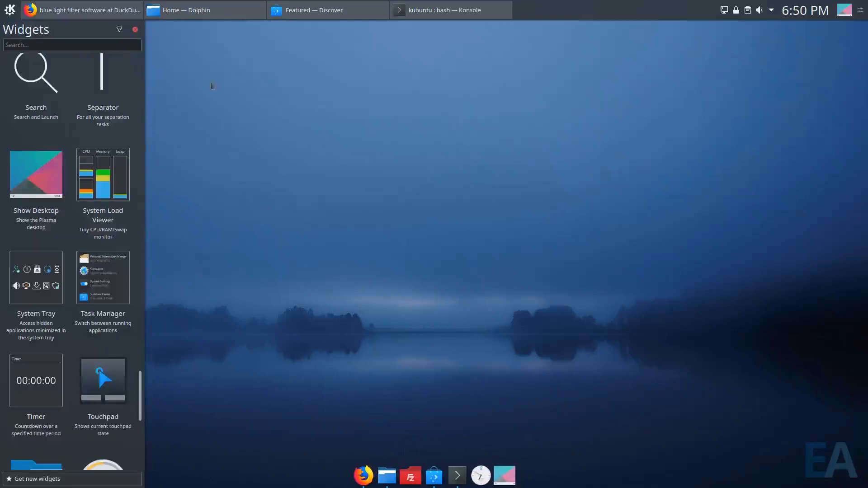
{"action": "left_click", "coordinate": [135, 29]}
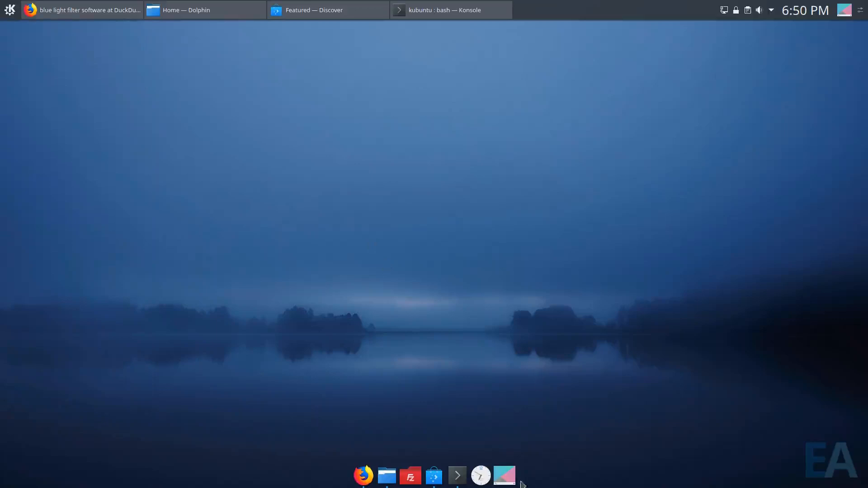
Restore Discover, then test the new Show Desktop widget to clear the desktop.
{"action": "left_click", "coordinate": [313, 9]}
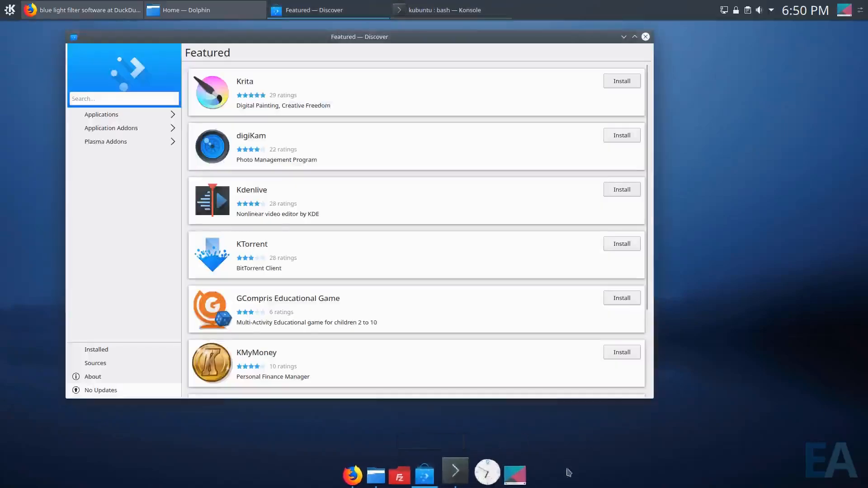
{"action": "left_click", "coordinate": [635, 37]}
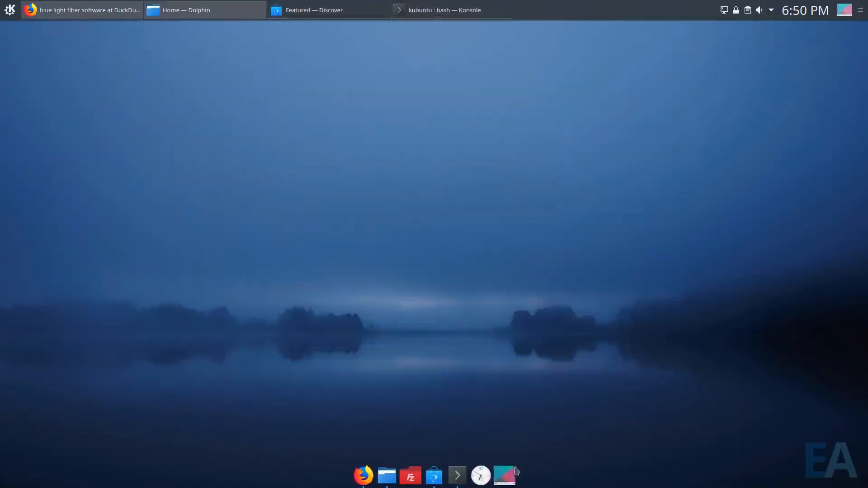
{"action": "mouse_move", "coordinate": [447, 185]}
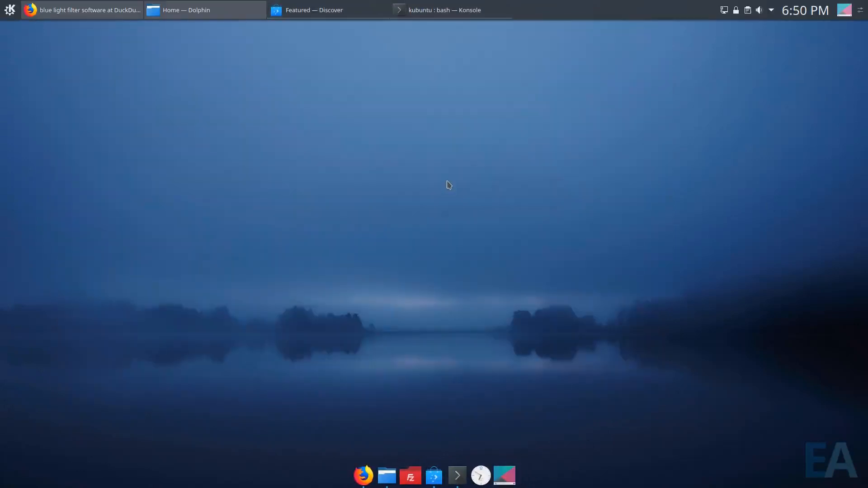
{"action": "mouse_move", "coordinate": [457, 300]}
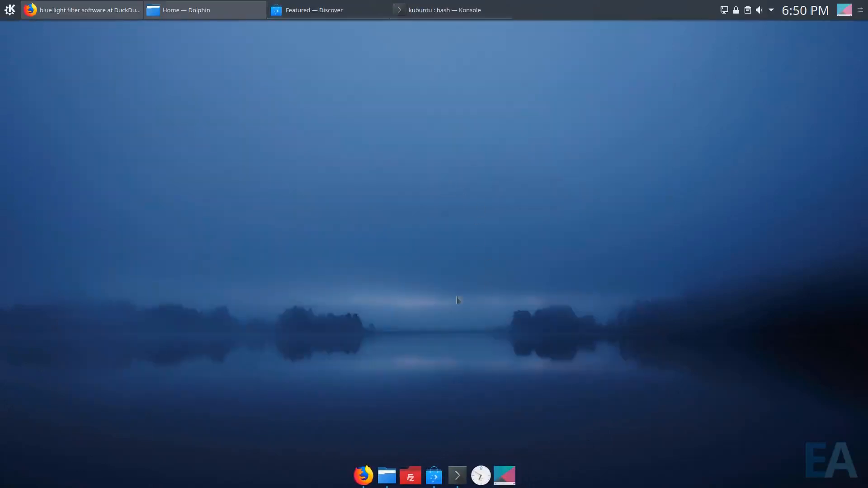
{"action": "mouse_move", "coordinate": [294, 197]}
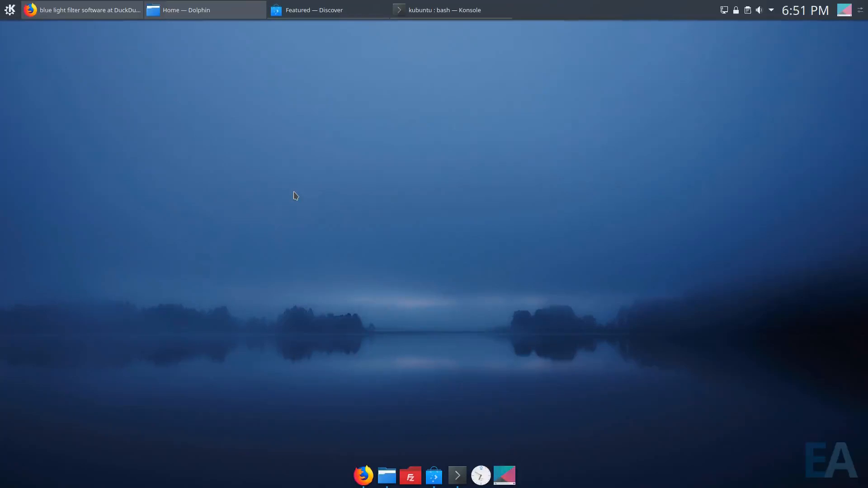
{"action": "mouse_move", "coordinate": [486, 305]}
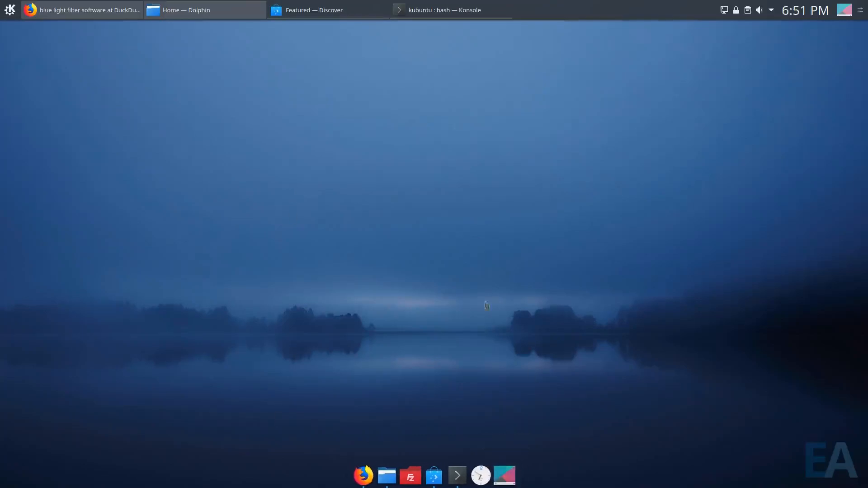
{"action": "mouse_move", "coordinate": [394, 180]}
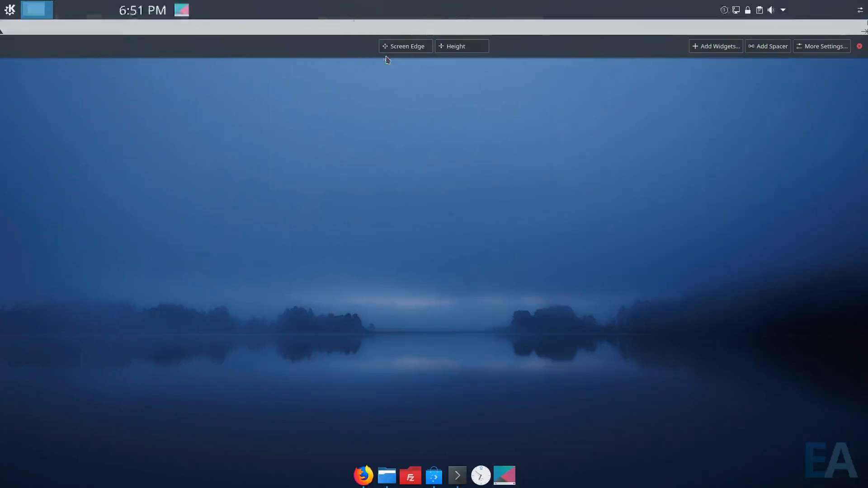
Add a Global Menu widget to the top panel via the widget browser search 'glob'.
{"action": "right_click", "coordinate": [154, 10]}
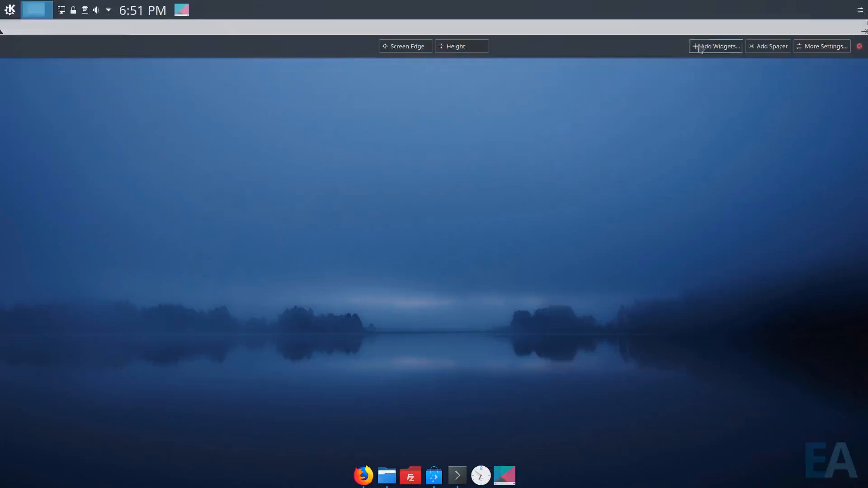
{"action": "left_click", "coordinate": [715, 46]}
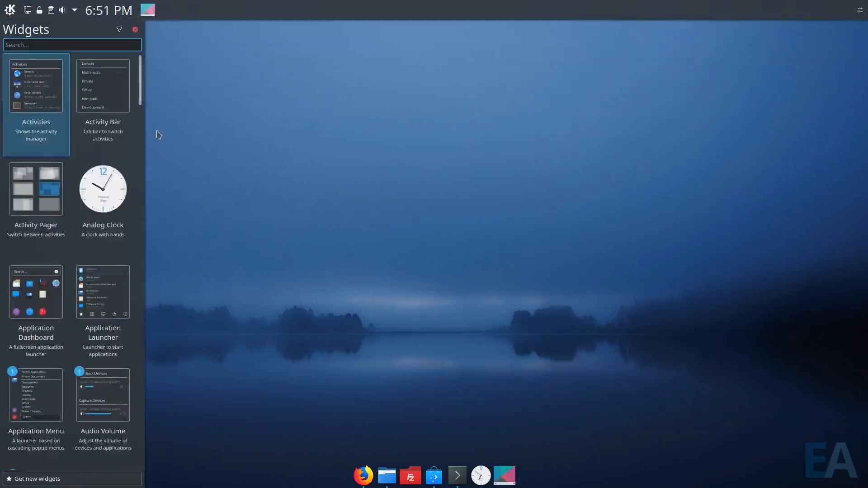
{"action": "type", "text": "glob"}
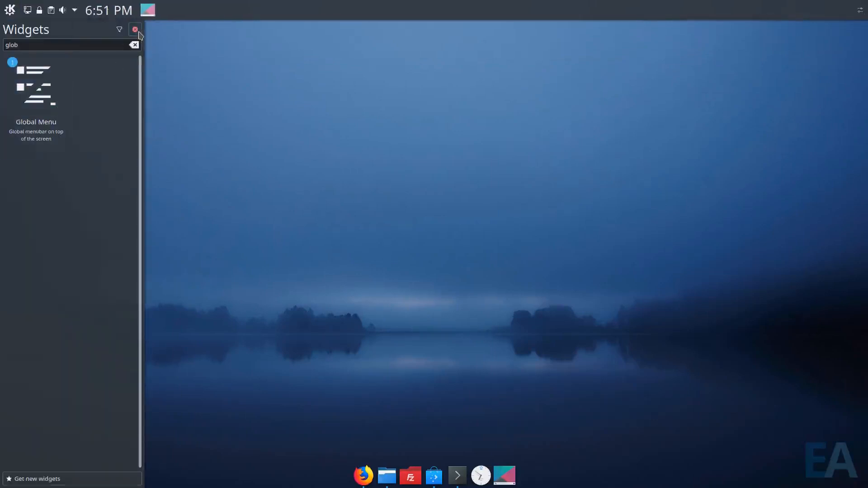
{"action": "left_click", "coordinate": [135, 29]}
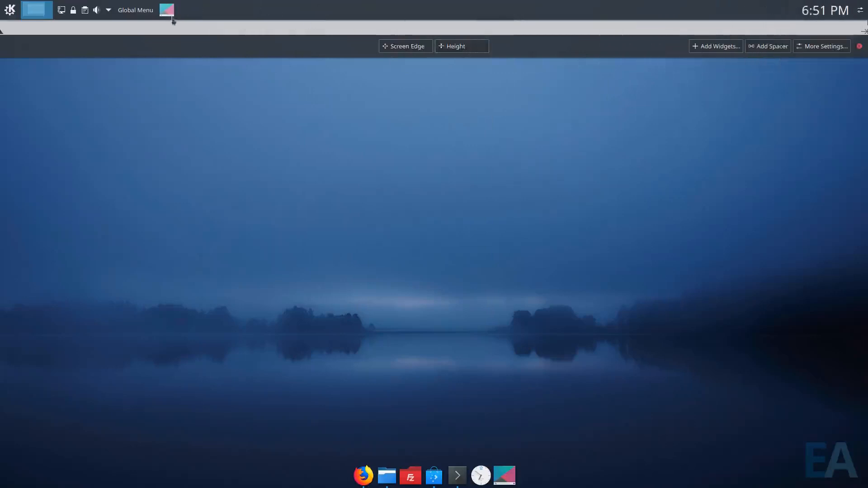
Move Show Desktop to the panel's far right after the clock and finish editing.
{"action": "right_click", "coordinate": [767, 10]}
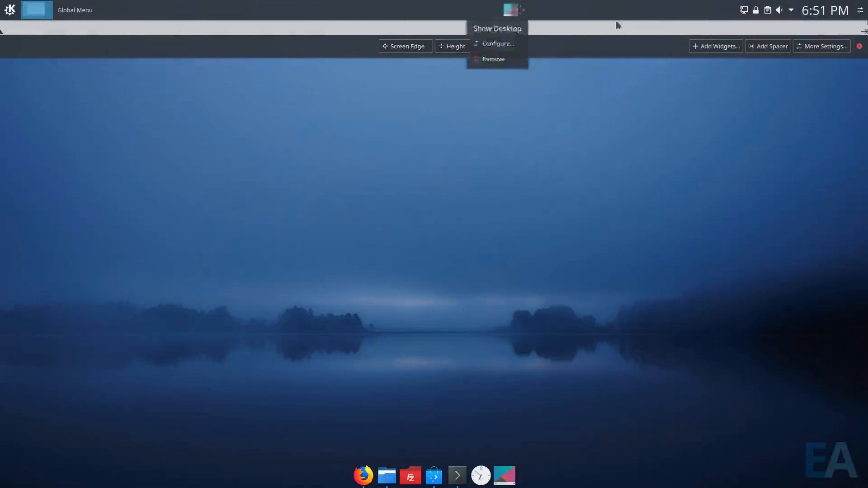
{"action": "left_click", "coordinate": [185, 39]}
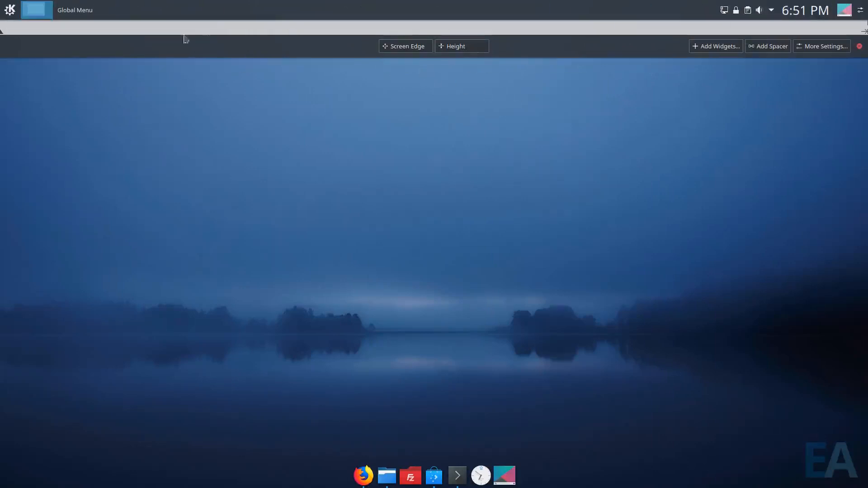
{"action": "right_click", "coordinate": [36, 10]}
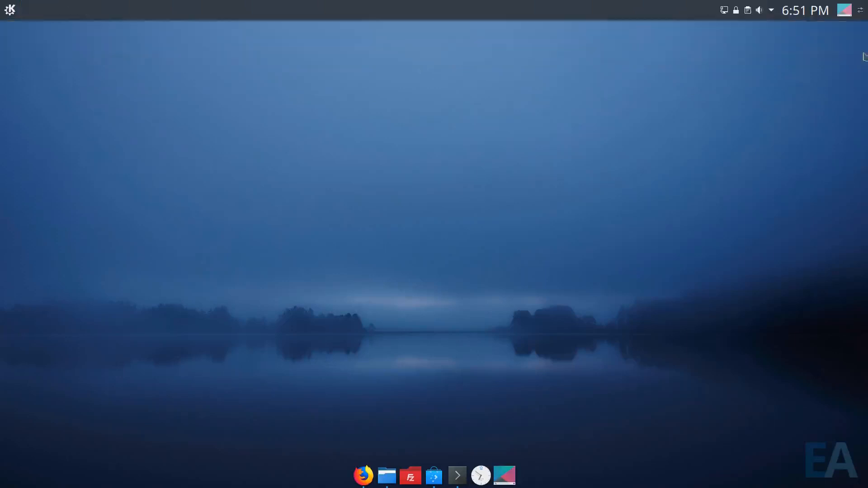
Close the old Konsole window and open a fresh terminal near the screen centre.
{"action": "left_click", "coordinate": [9, 10]}
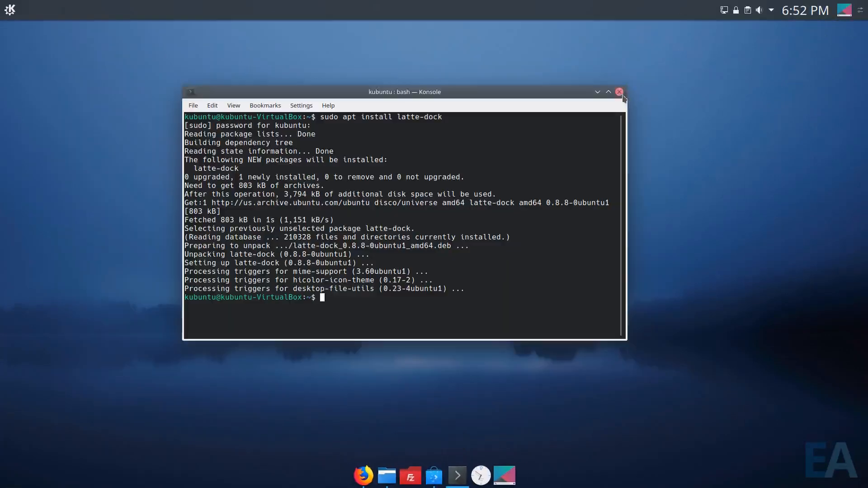
{"action": "left_click", "coordinate": [618, 92]}
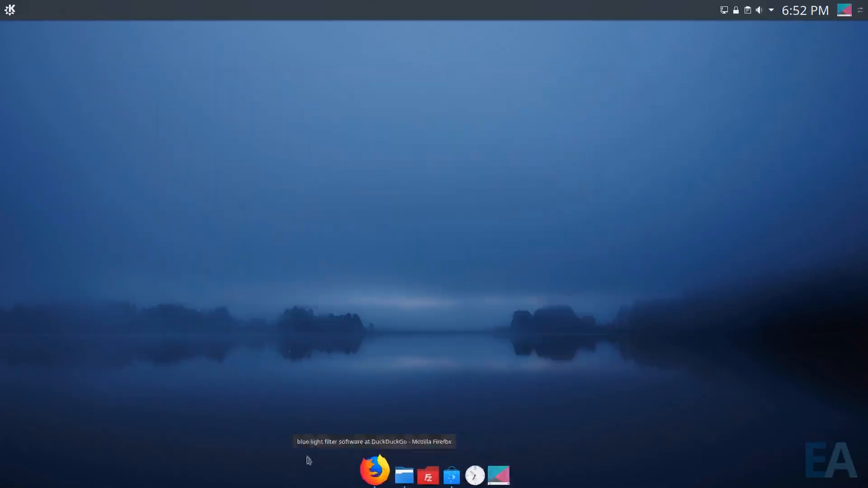
{"action": "left_click", "coordinate": [9, 10]}
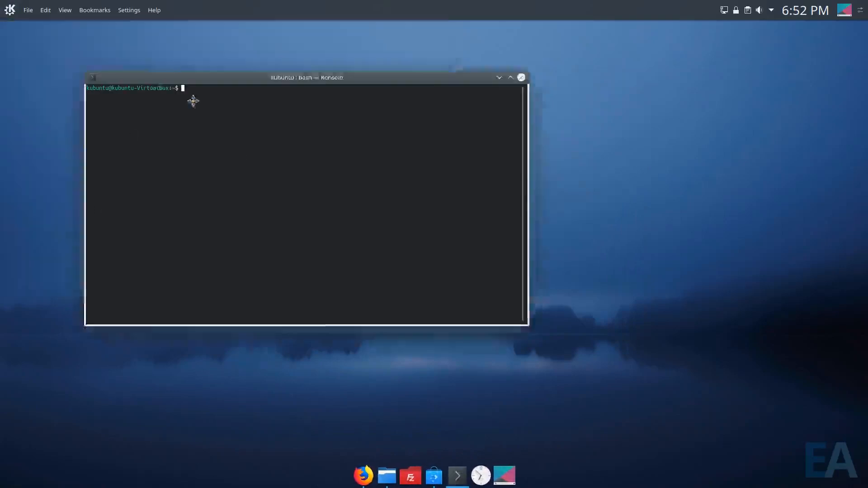
{"action": "left_click_drag", "start_coordinate": [307, 77], "coordinate": [369, 113]}
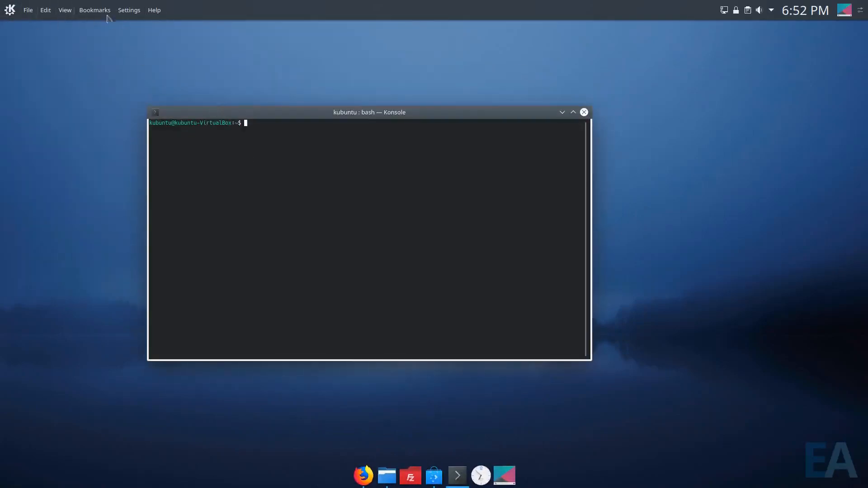
Open Dolphin's Home view and switch focus to Konsole to check the Global Menu follows.
{"action": "left_click", "coordinate": [386, 475]}
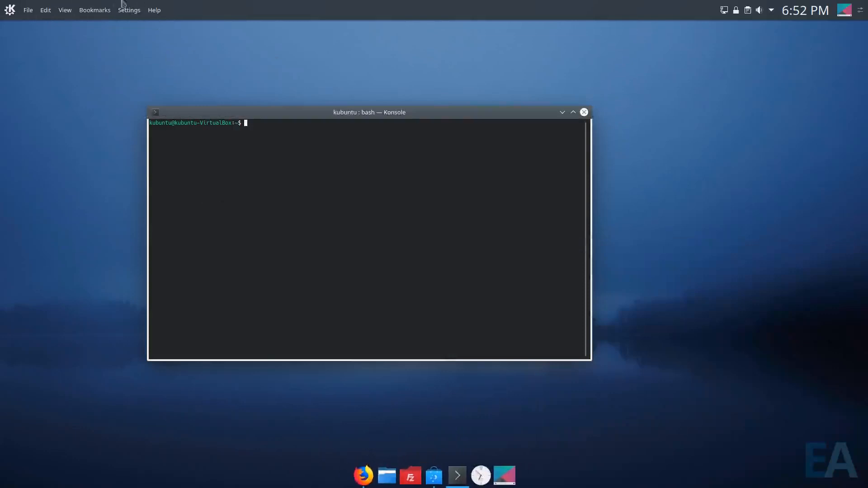
{"action": "left_click", "coordinate": [386, 475]}
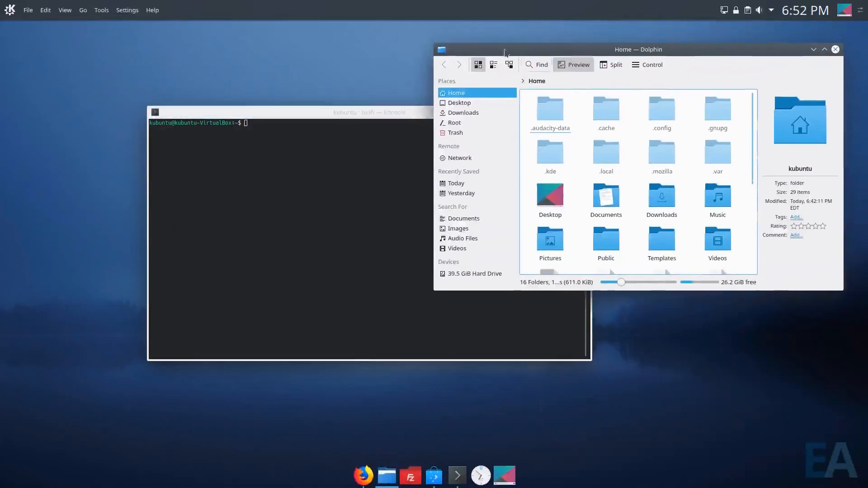
{"action": "left_click", "coordinate": [369, 113]}
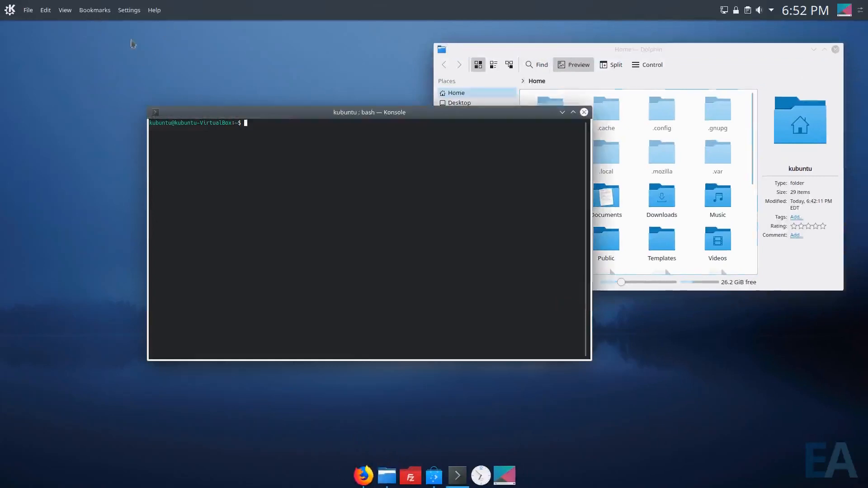
{"action": "mouse_move", "coordinate": [198, 42]}
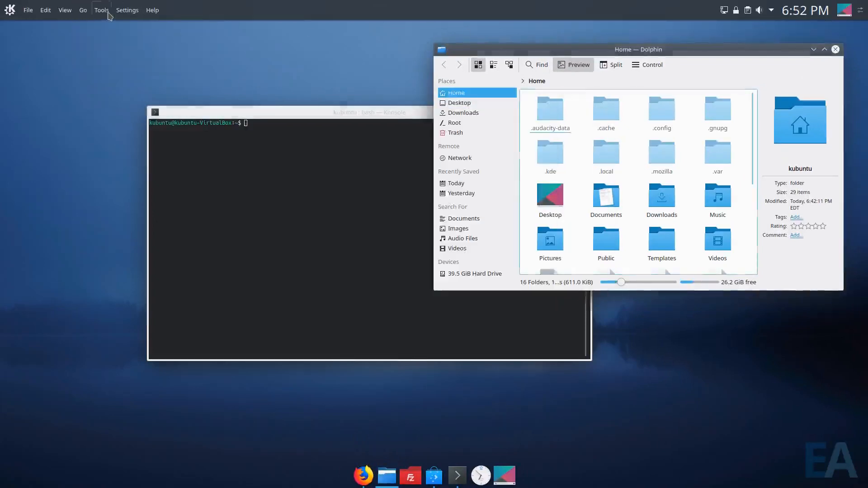
{"action": "mouse_move", "coordinate": [301, 53]}
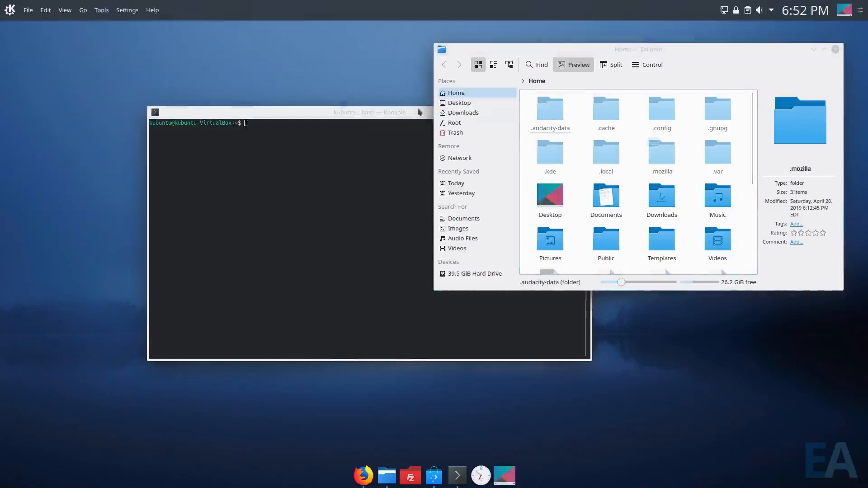
{"action": "mouse_move", "coordinate": [355, 105]}
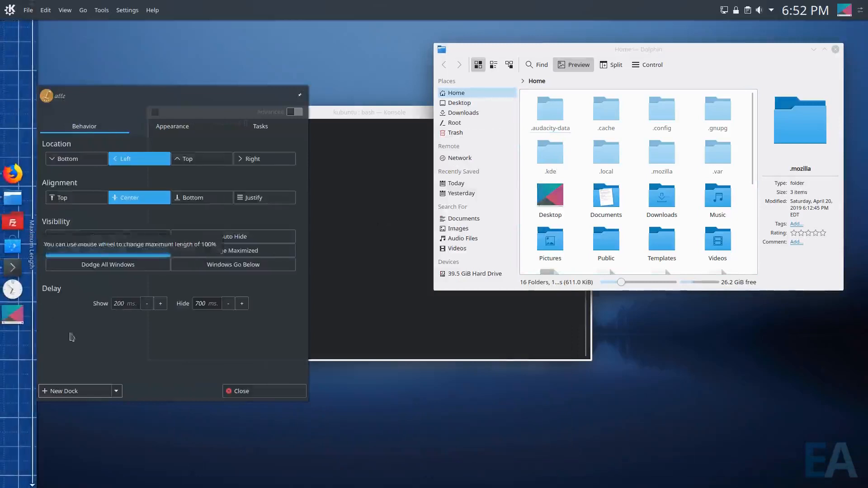
Keep Latte Dock on the left edge, centred, with Auto Hide visibility.
{"action": "left_click", "coordinate": [241, 391]}
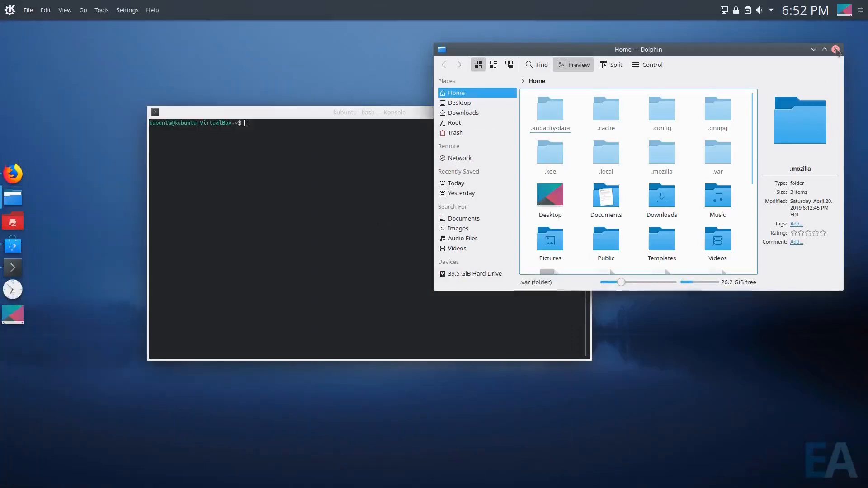
{"action": "mouse_move", "coordinate": [837, 48]}
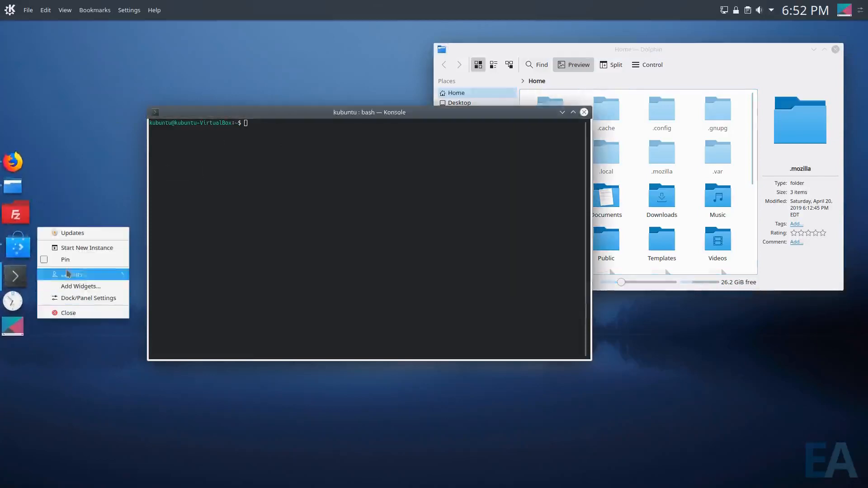
{"action": "left_click", "coordinate": [446, 234]}
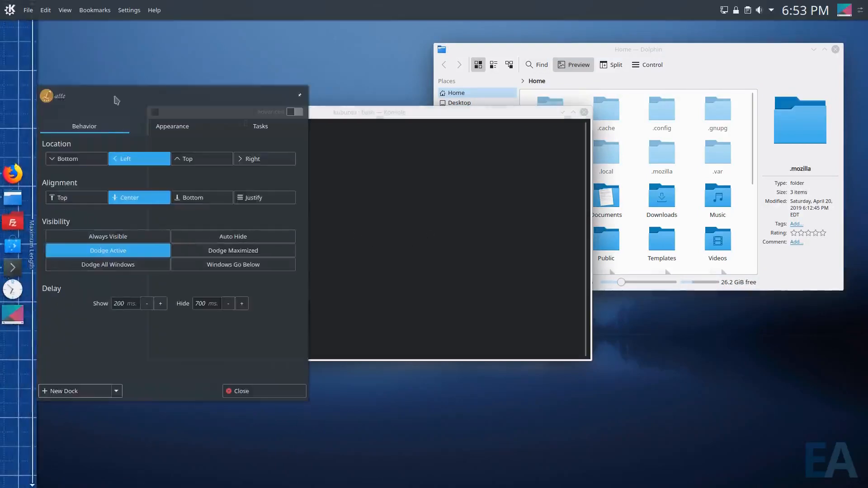
{"action": "mouse_move", "coordinate": [147, 219]}
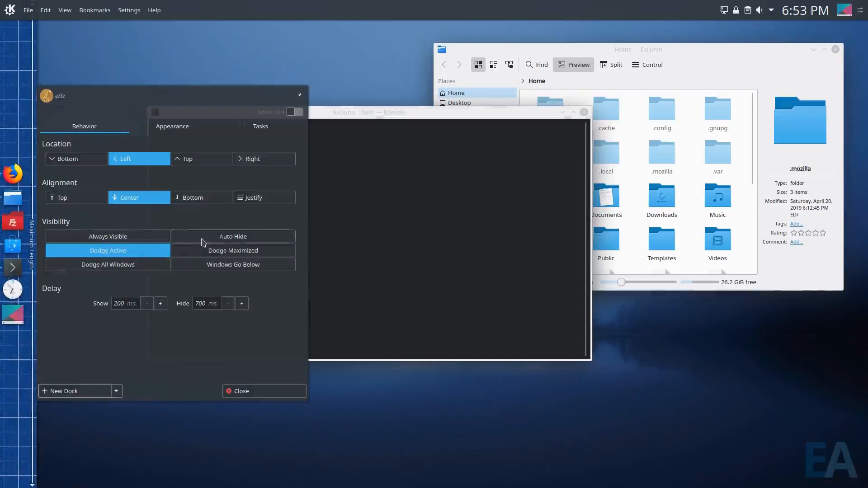
{"action": "left_click", "coordinate": [240, 390]}
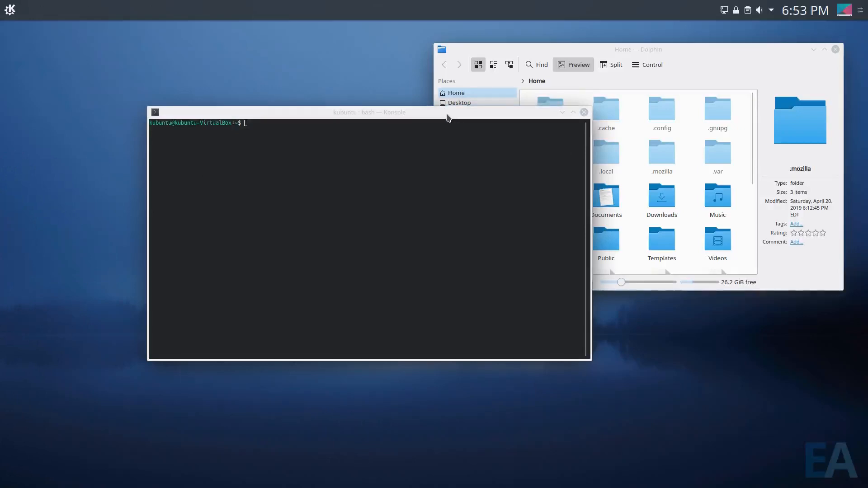
{"action": "left_click", "coordinate": [368, 112]}
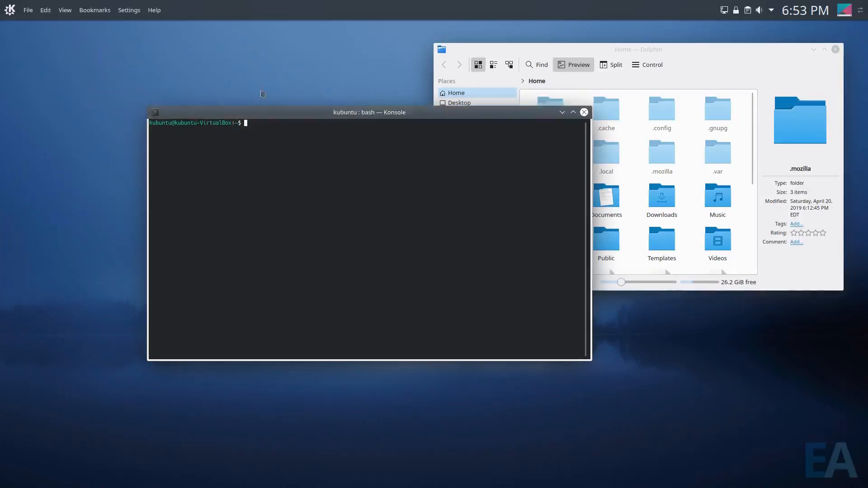
{"action": "mouse_move", "coordinate": [283, 84]}
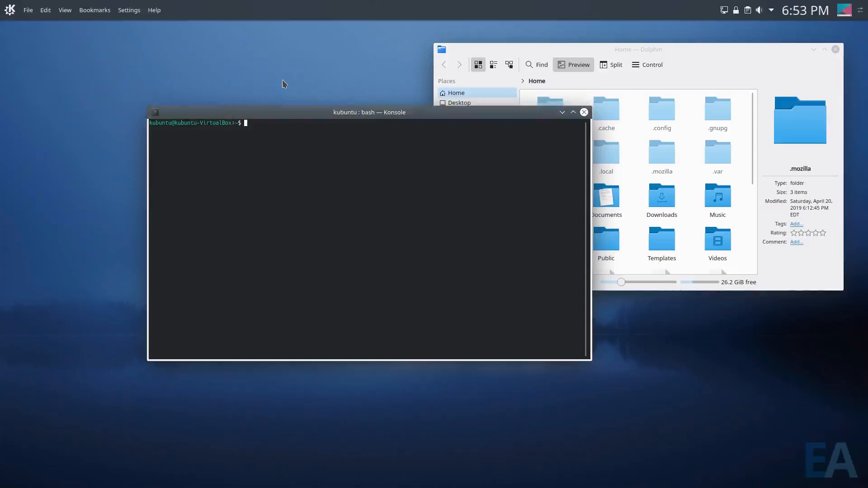
{"action": "mouse_move", "coordinate": [59, 141]}
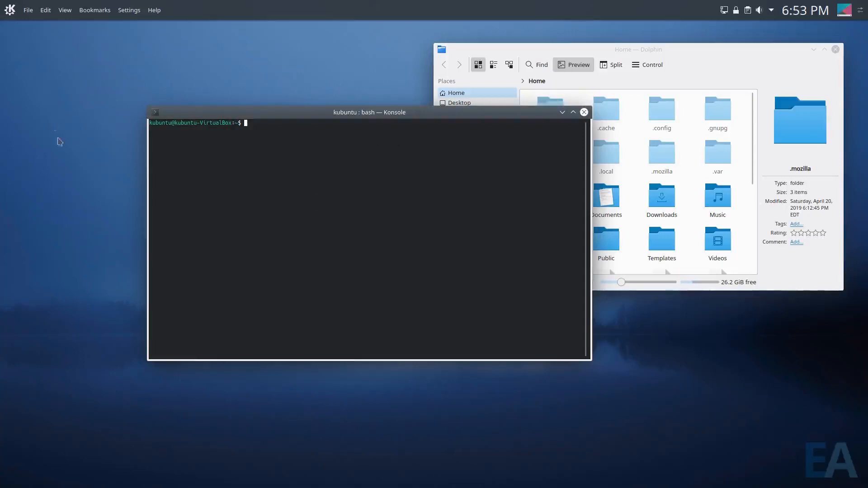
{"action": "mouse_move", "coordinate": [56, 179]}
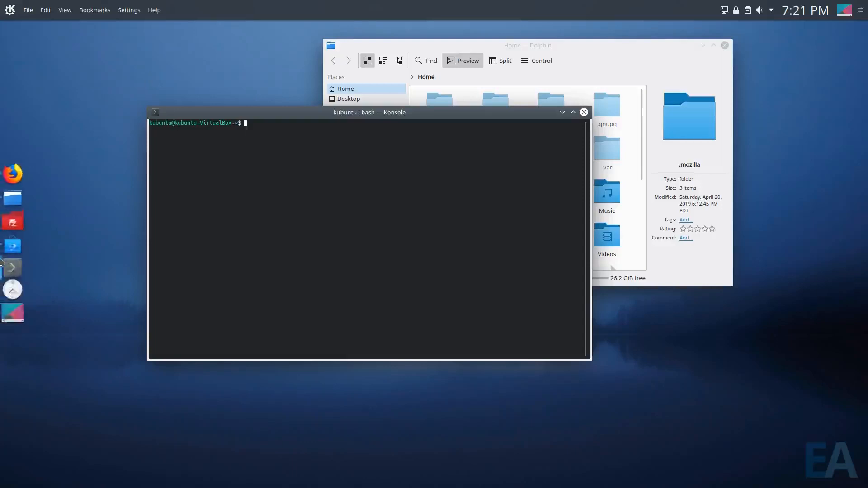
{"action": "mouse_move", "coordinate": [12, 317]}
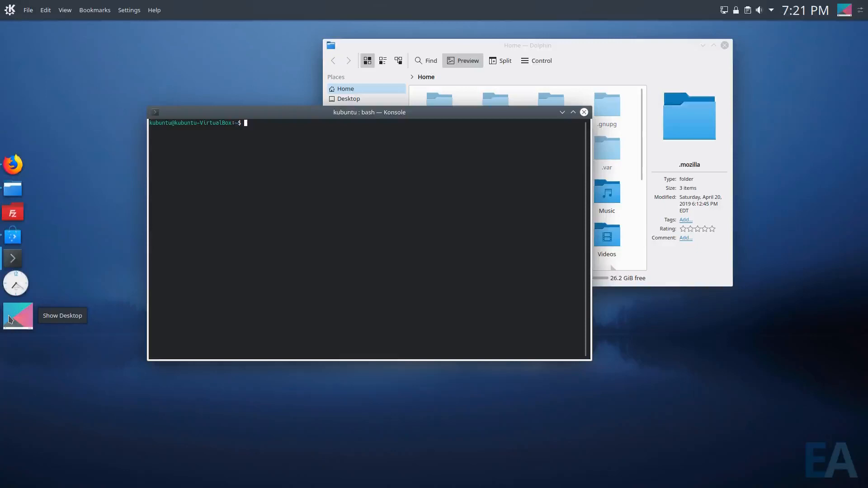
{"action": "mouse_move", "coordinate": [38, 270]}
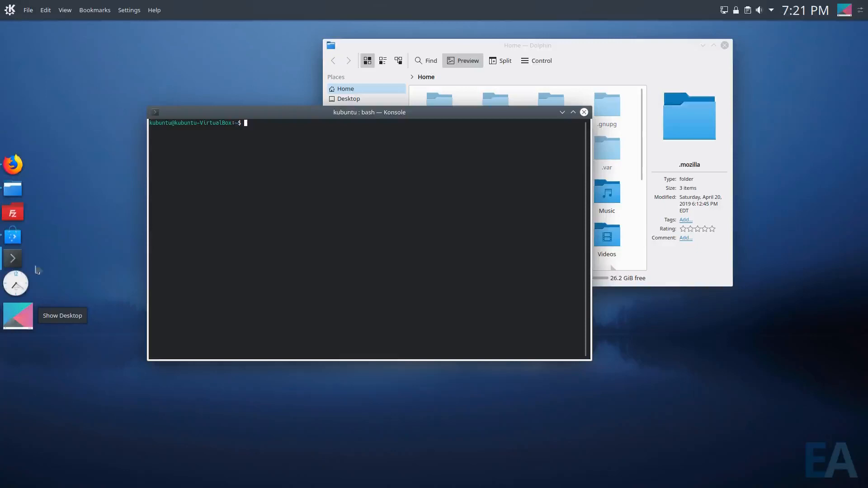
{"action": "mouse_move", "coordinate": [655, 70]}
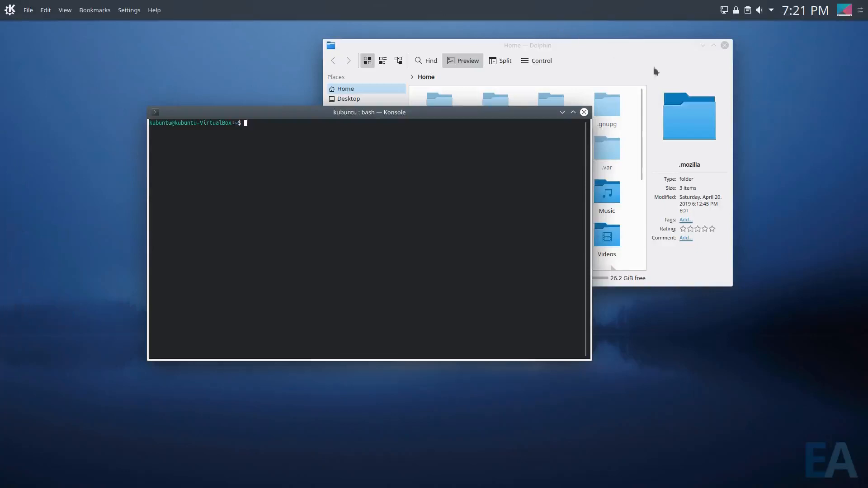
{"action": "mouse_move", "coordinate": [115, 86]}
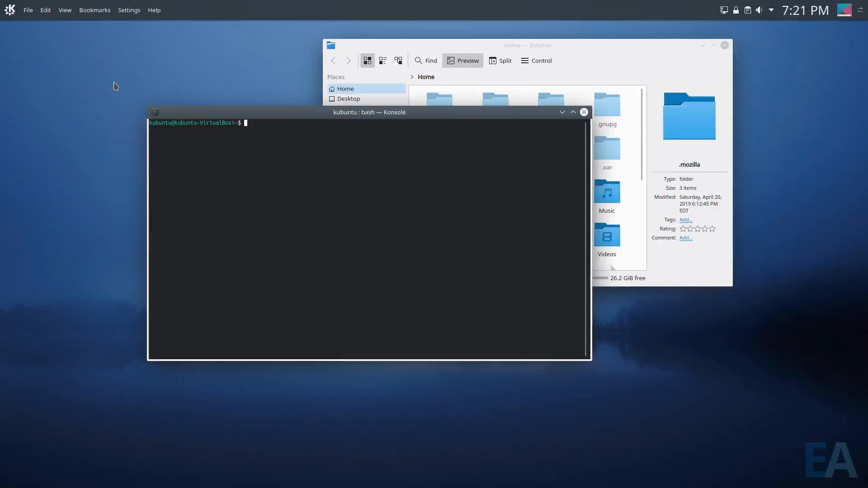
{"action": "mouse_move", "coordinate": [425, 5]}
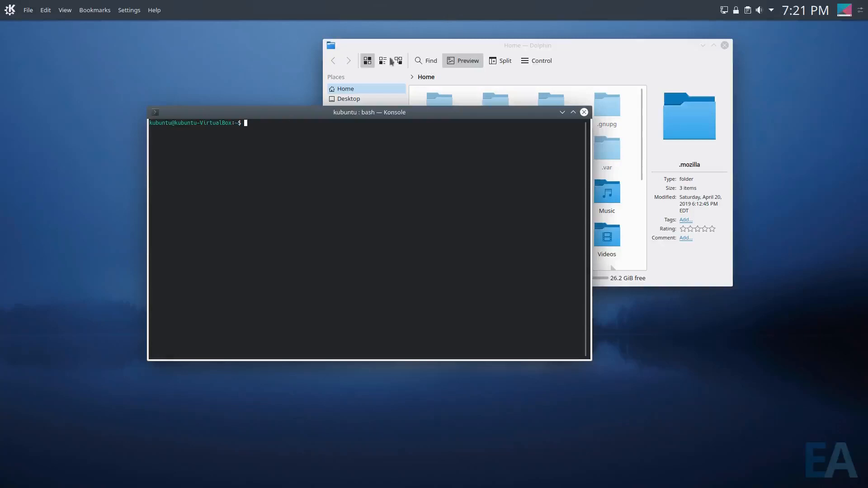
{"action": "mouse_move", "coordinate": [162, 70]}
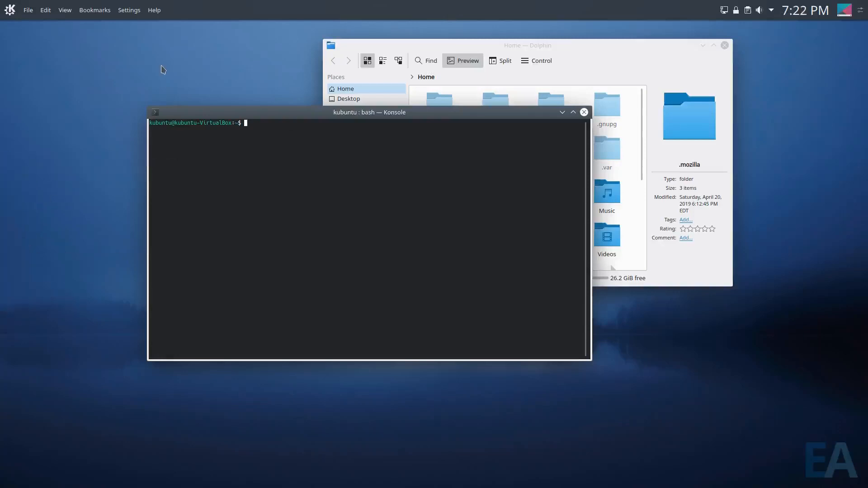